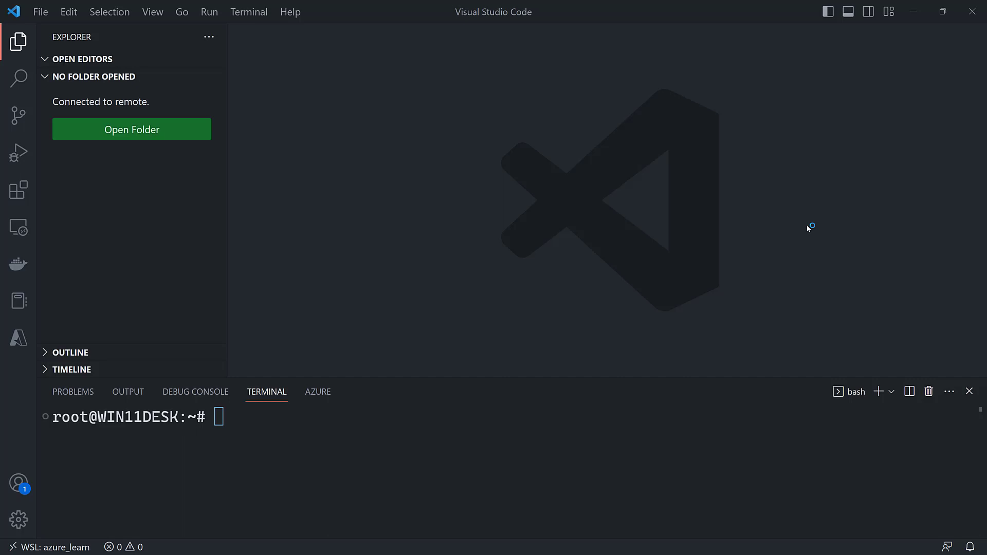
pyautogui.moveTo(727, 354)
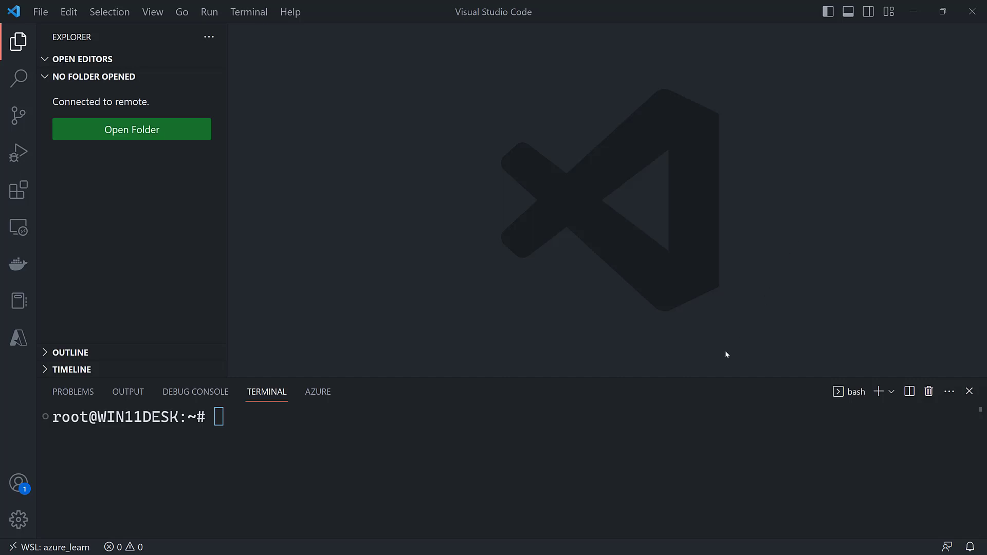
# - Create the azure_func_01 folder under src from the terminal and move into it
pyautogui.write('cd')
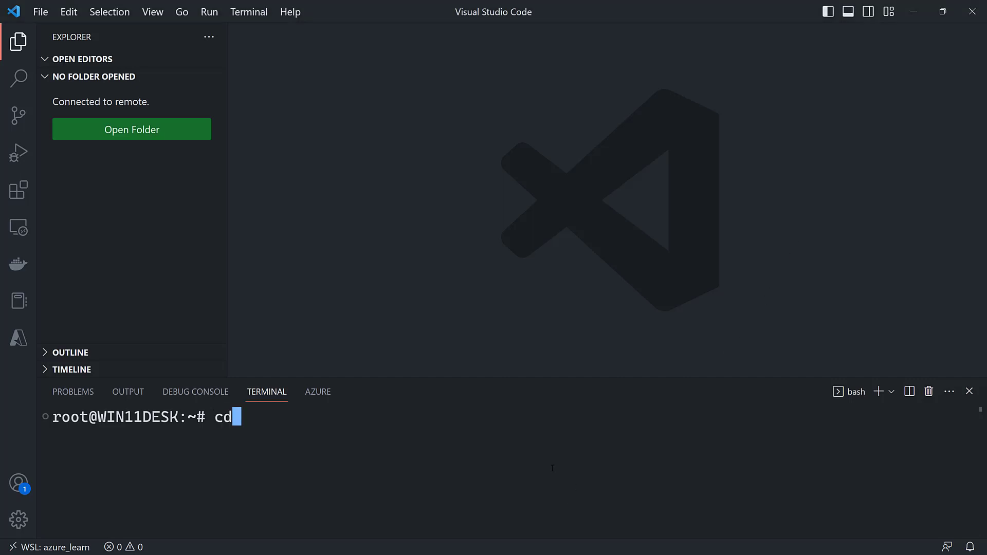
pyautogui.write('src')
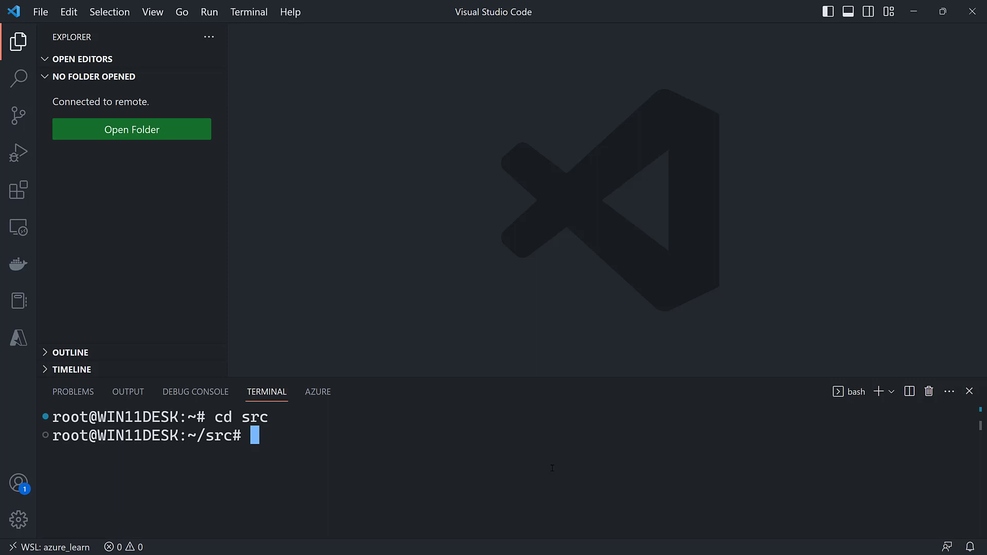
pyautogui.write('mkdir a')
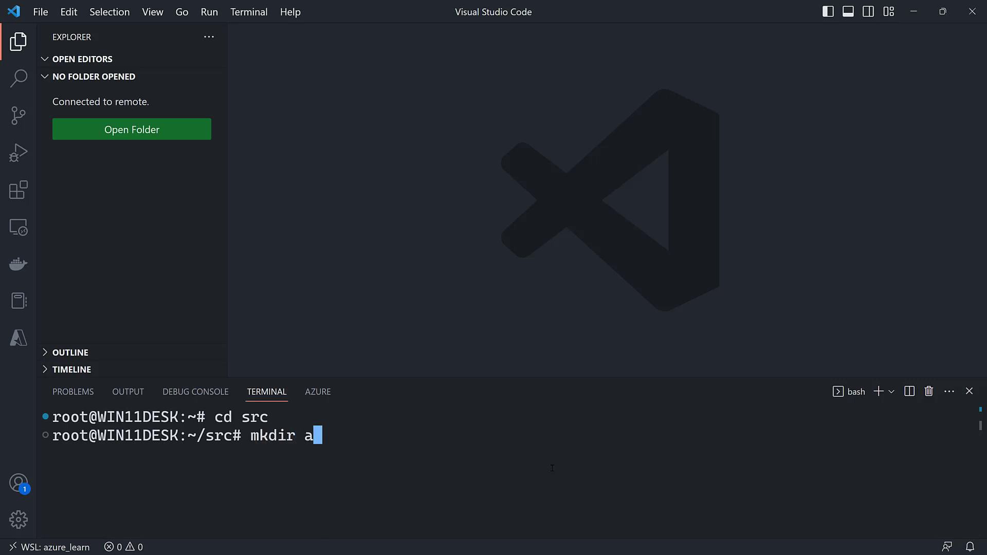
pyautogui.write('zure_')
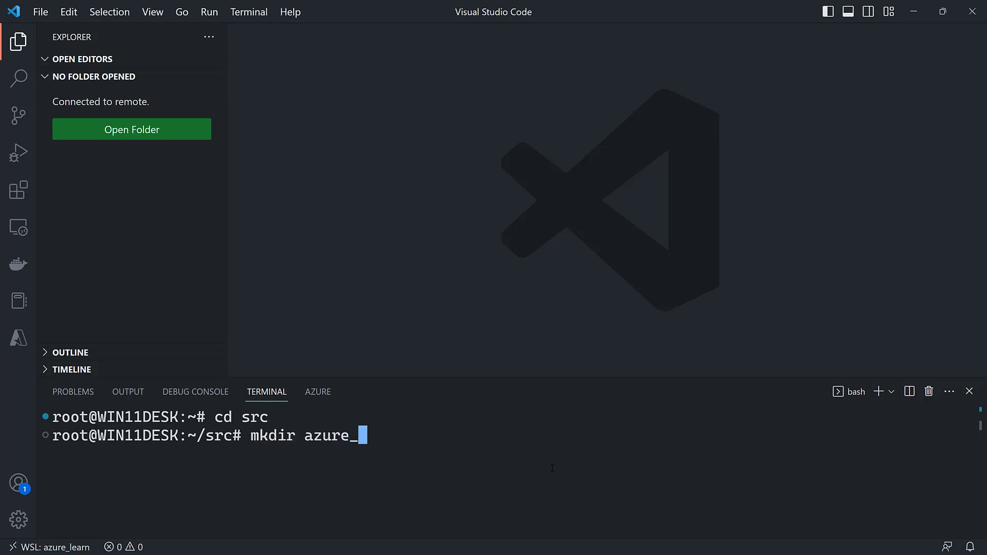
pyautogui.write('func_01')
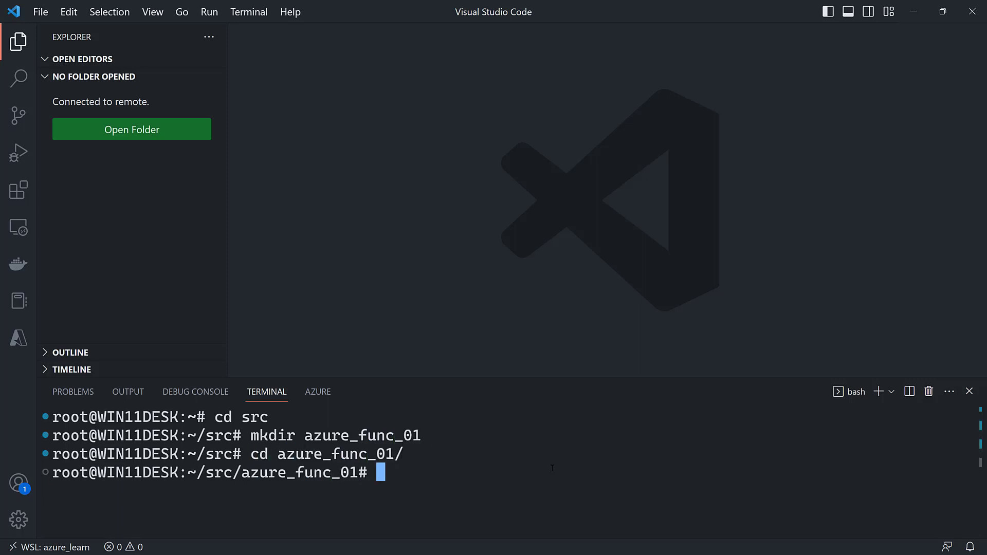
# - Create a Python 3.10 virtual environment named .venv inside azure_func_01
pyautogui.write('python3.10')
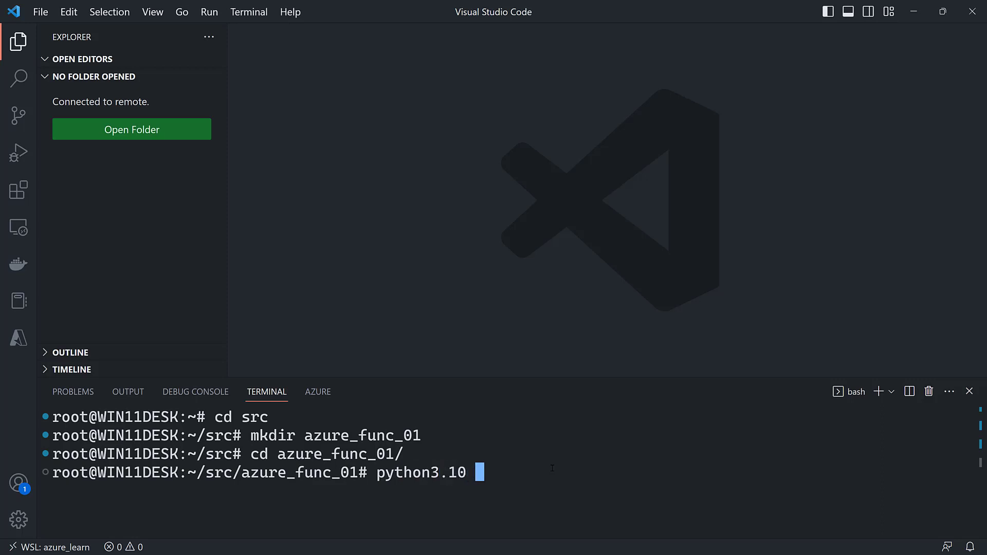
pyautogui.write('-m venv')
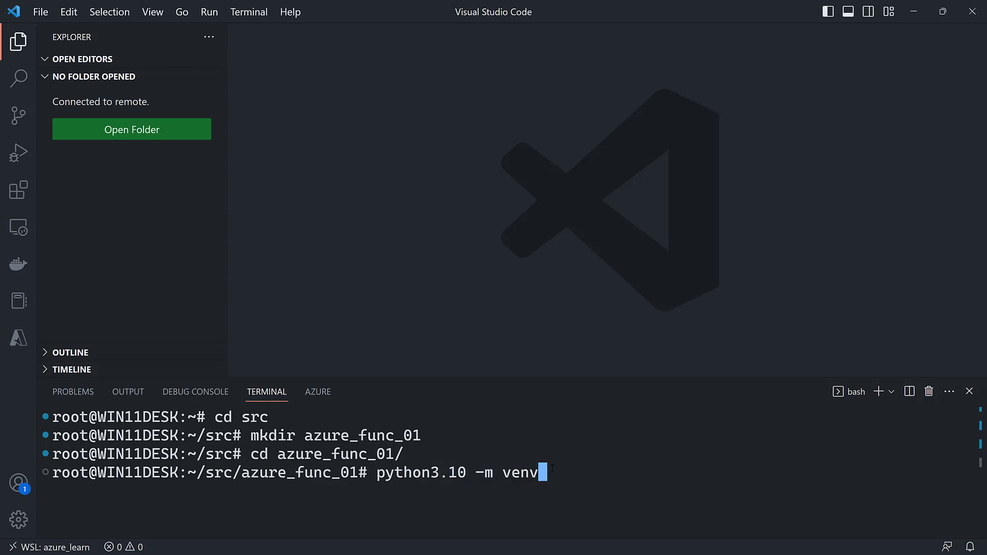
pyautogui.write('.venv')
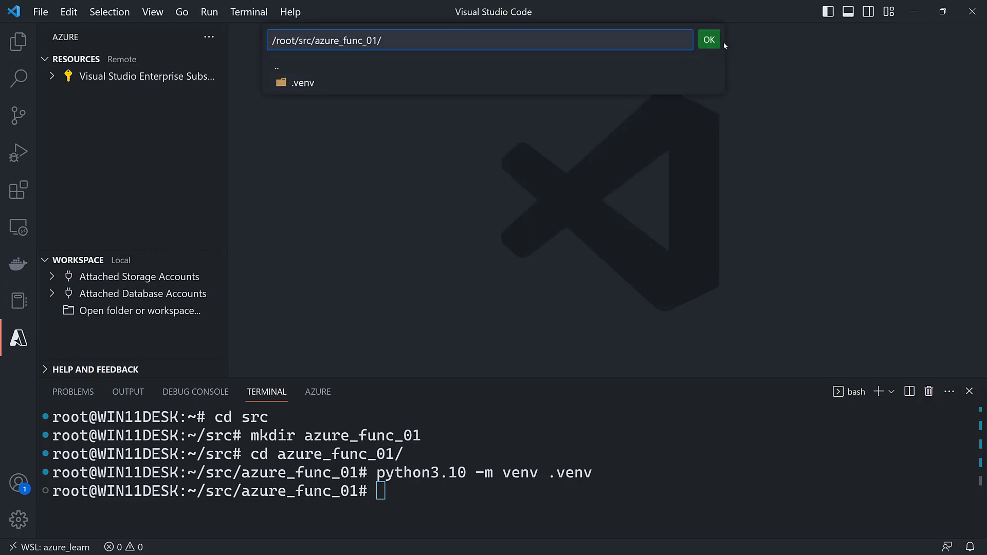
# - Build a Python Azure Functions project in azure_func_01 with an anonymous HTTP-triggered GetCoinPrice function
pyautogui.click(710, 39)
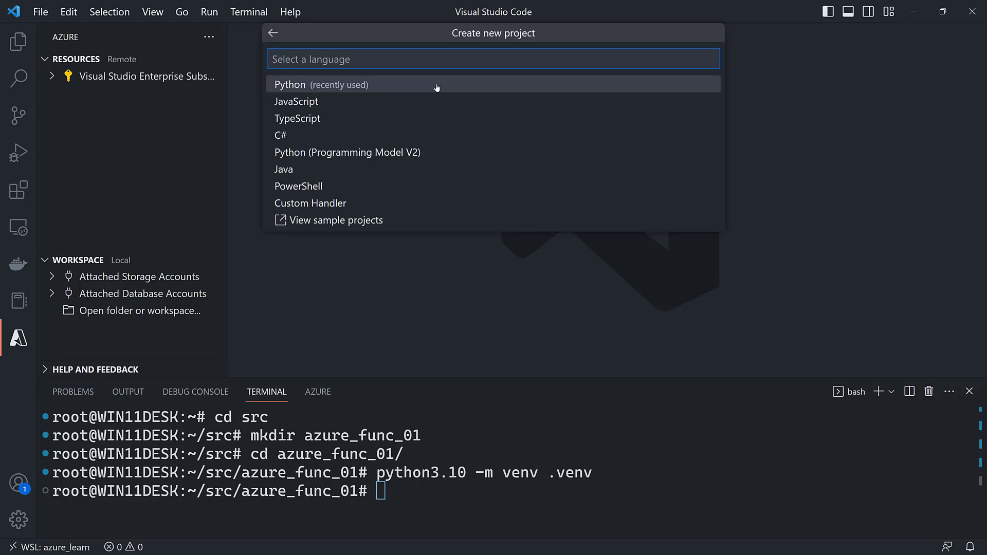
pyautogui.click(291, 84)
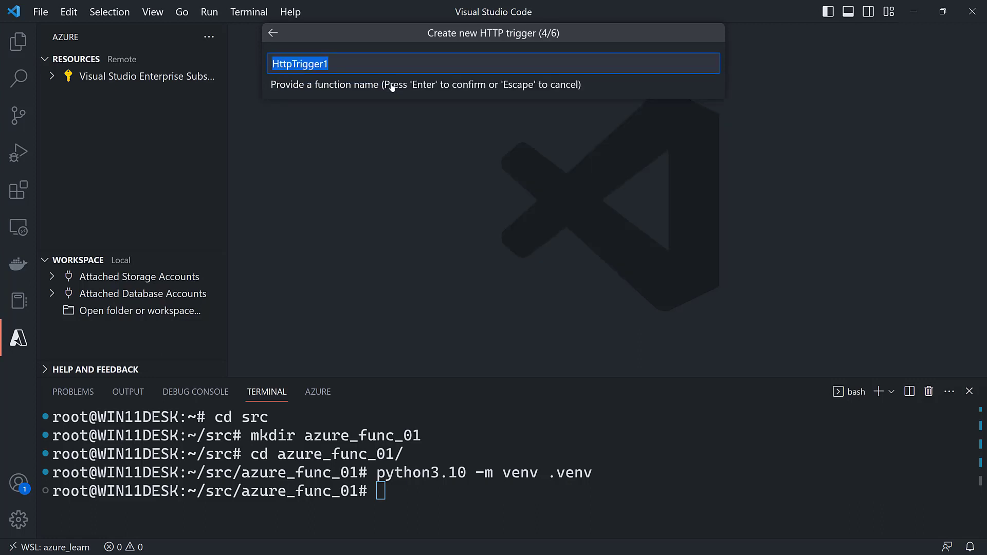
pyautogui.write('GetCo')
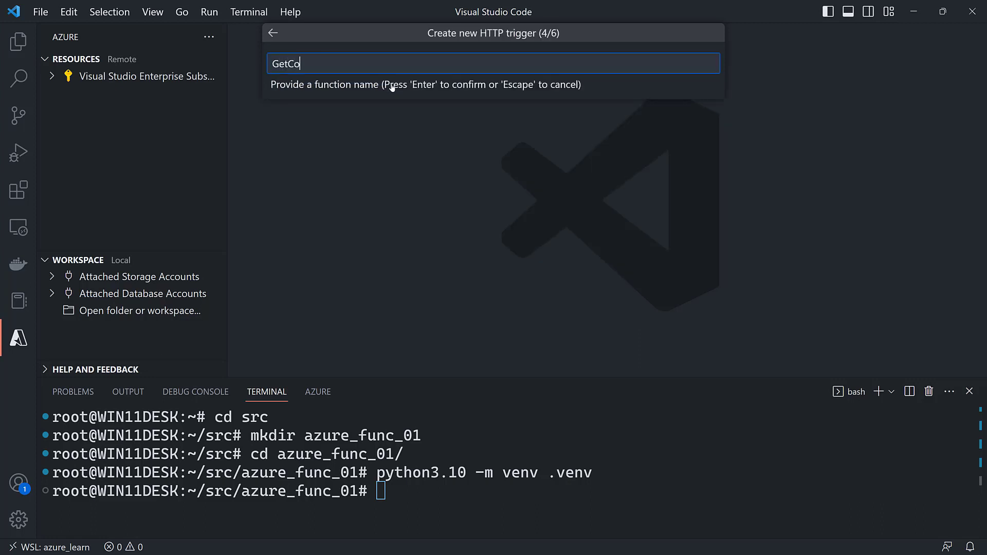
pyautogui.press('Enter')
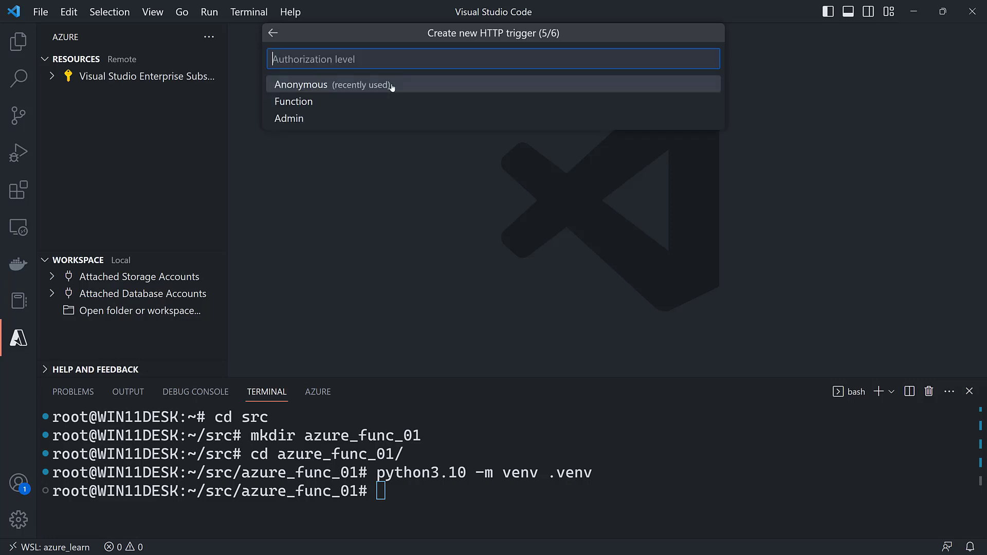
pyautogui.click(301, 84)
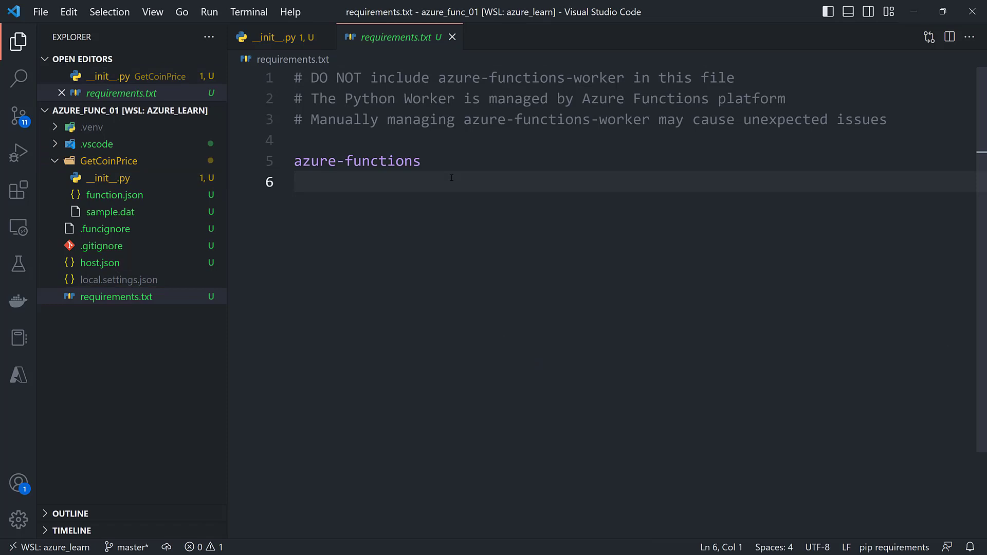
# - Add requests to requirements.txt, save it, and pip install the requirements into the .venv
pyautogui.write('requests')
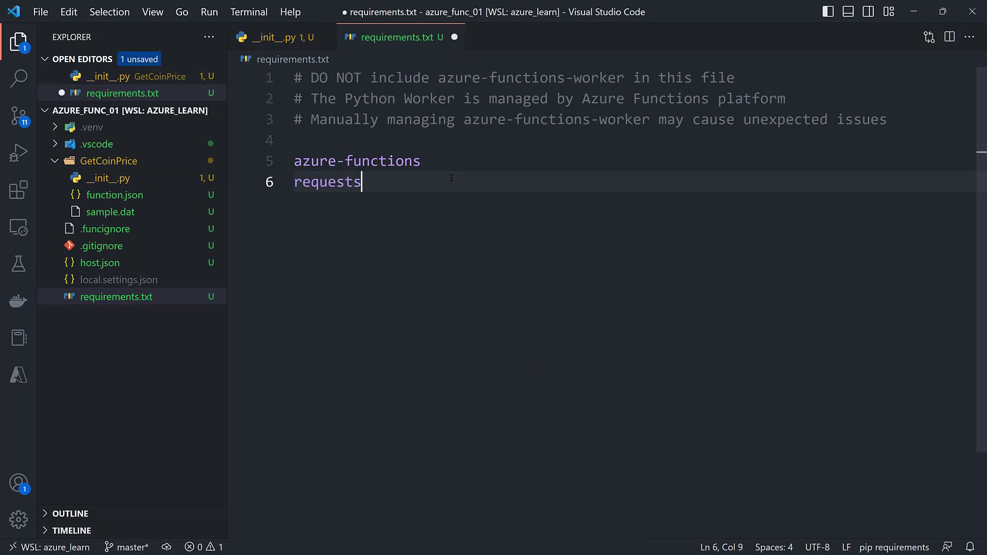
pyautogui.press('Ctrl+s')
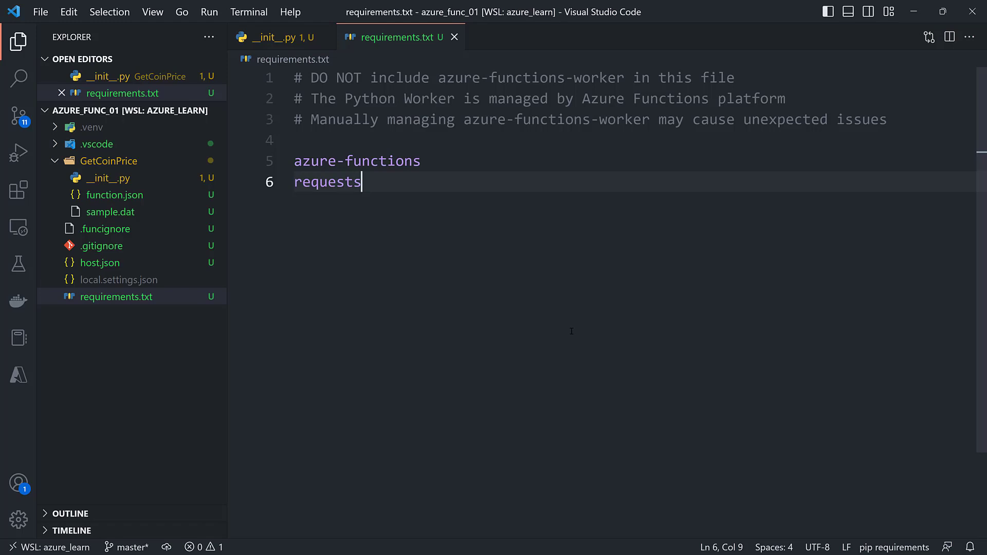
pyautogui.press('ctrl+`')
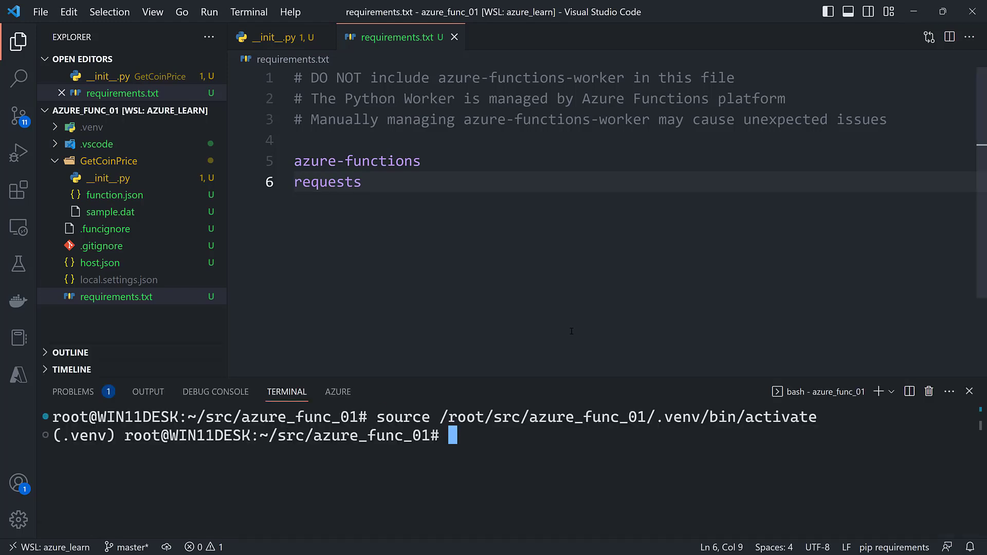
pyautogui.write('pip inst')
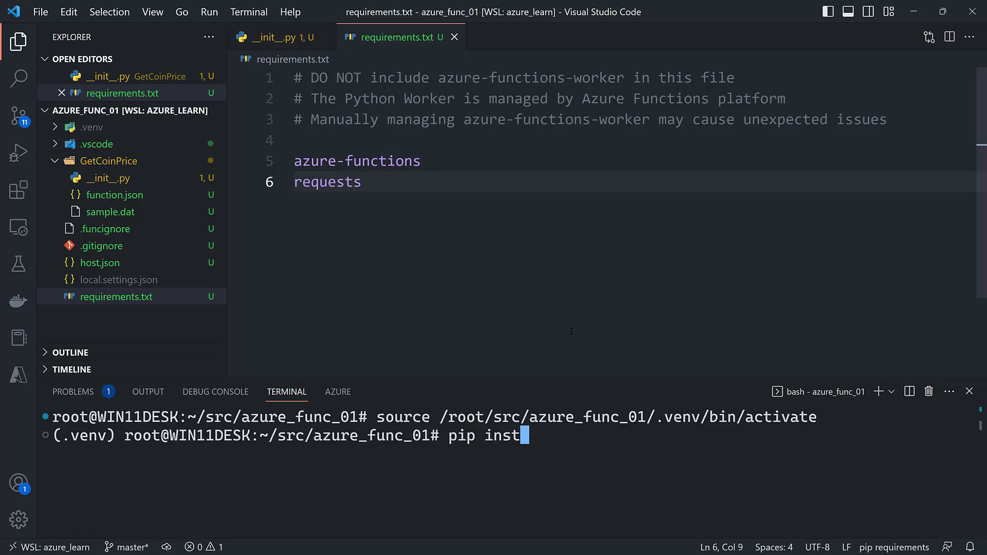
pyautogui.write('all -r requirements.txt')
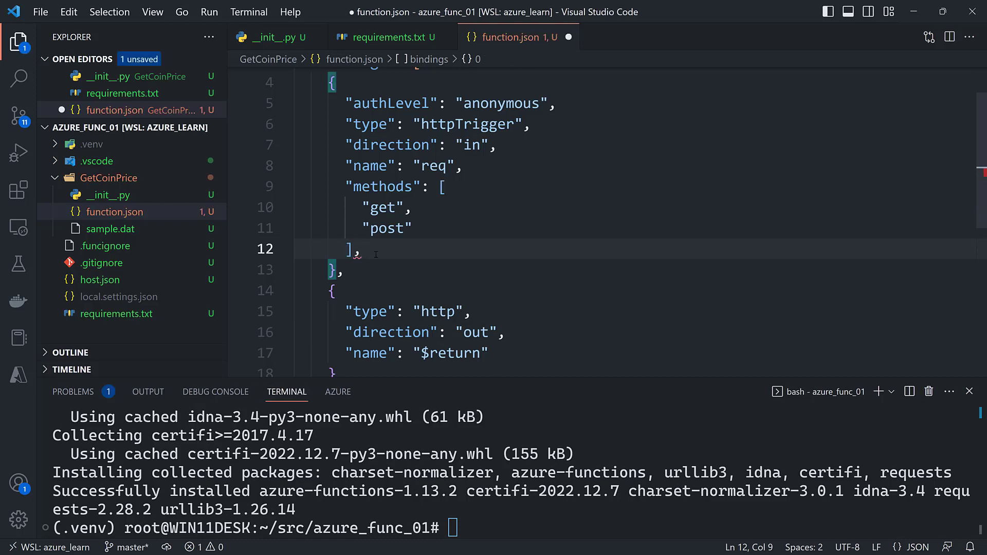
# - Add a "route": "GetCoinPrice/{coin_id}" entry to the HTTP trigger in function.json
pyautogui.write('"route"')
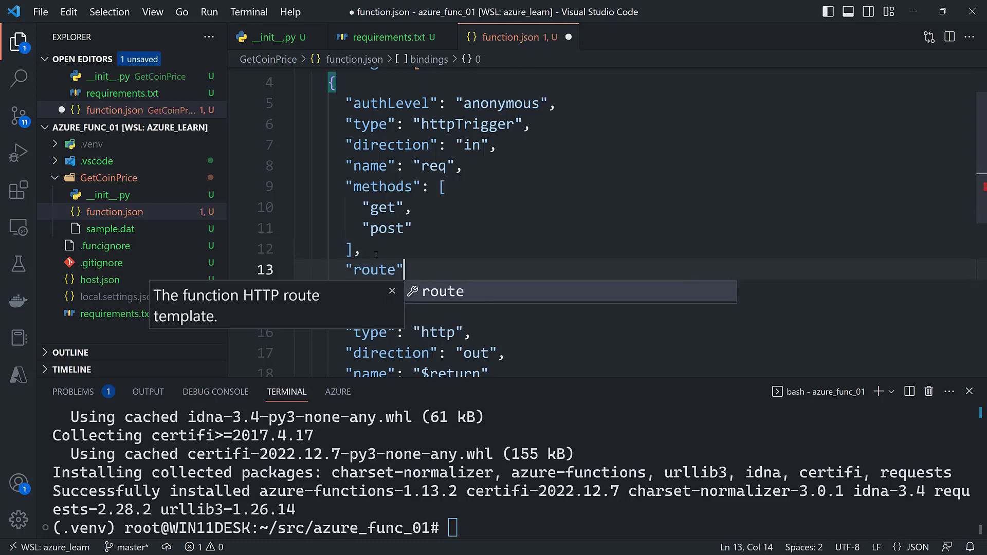
pyautogui.write('": ""')
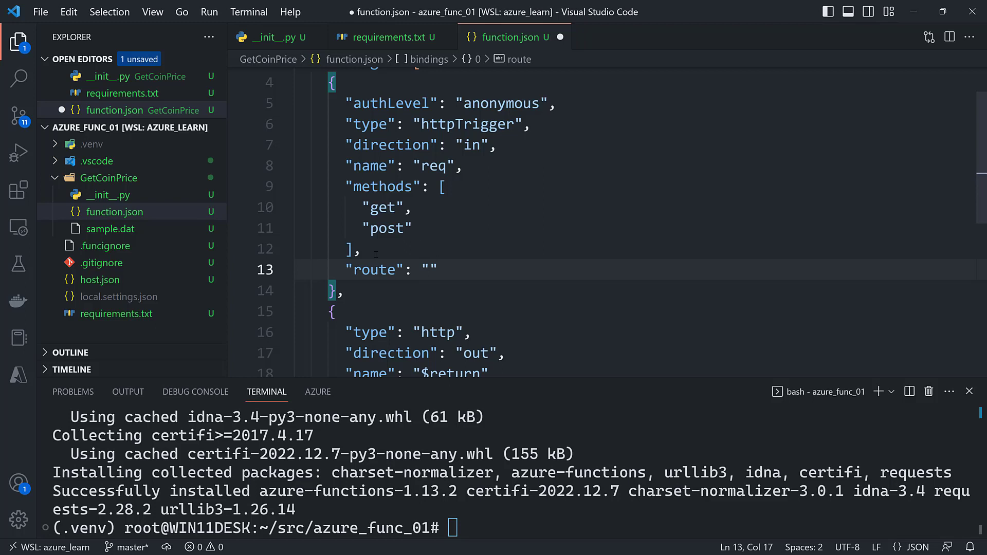
pyautogui.write('GetCoin')
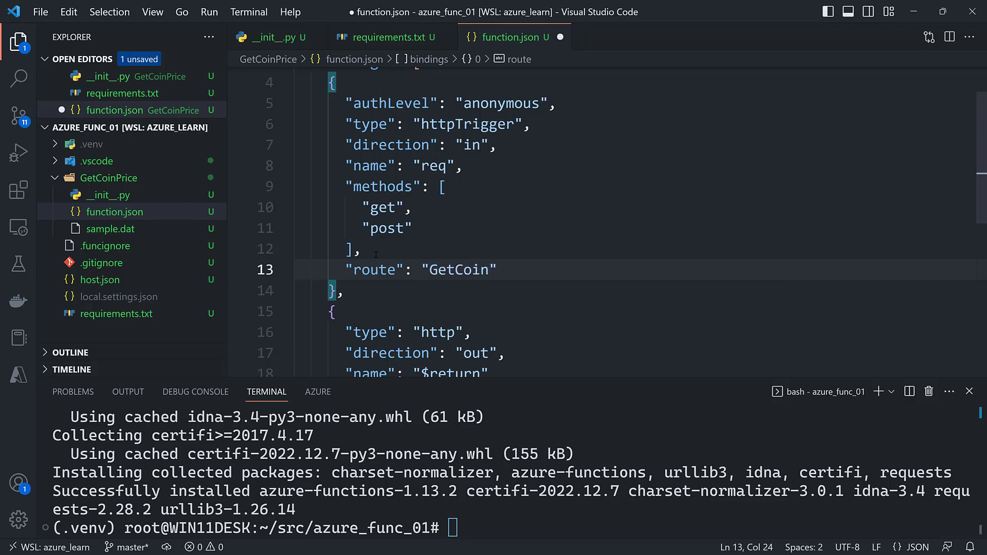
pyautogui.write('Price')
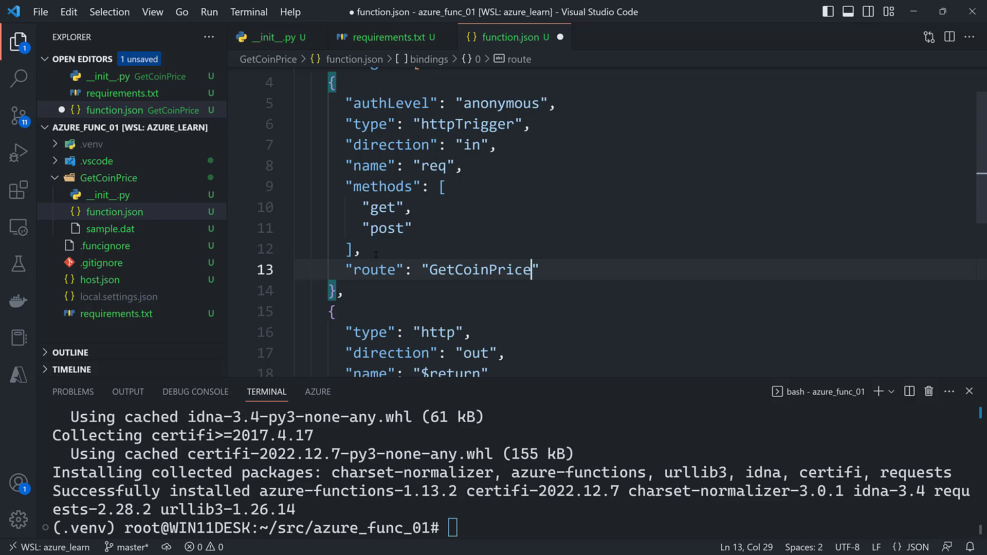
pyautogui.write('/')
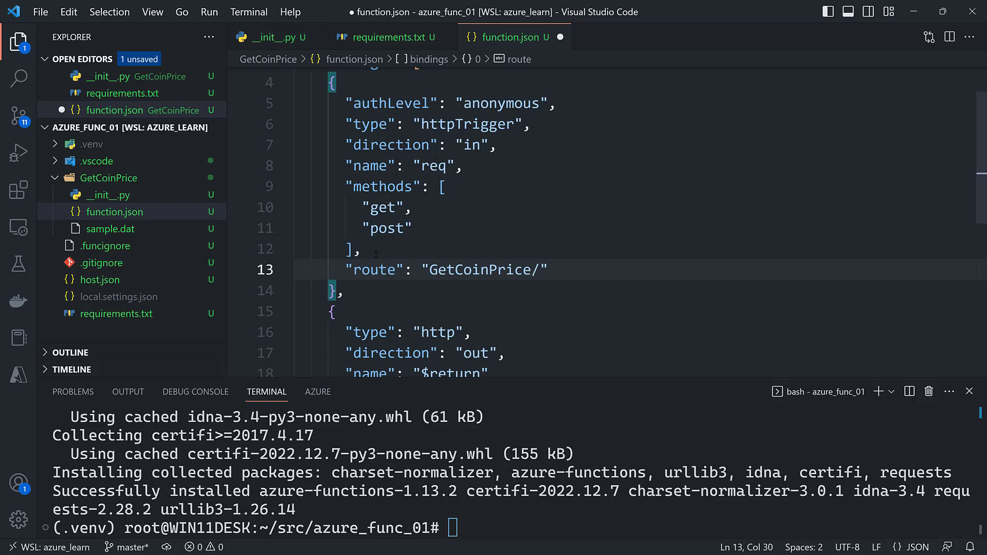
pyautogui.write('{coin_id}')
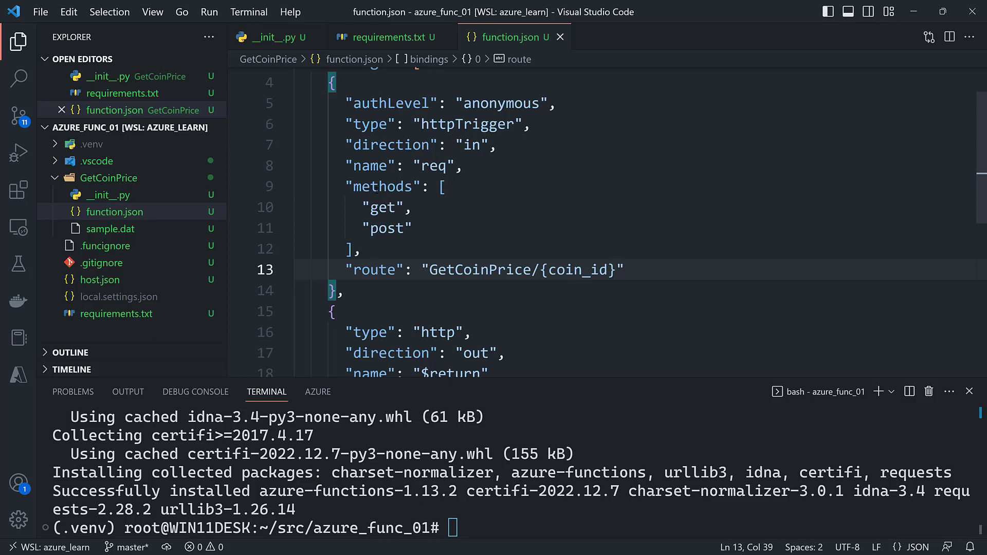
pyautogui.moveTo(420, 224)
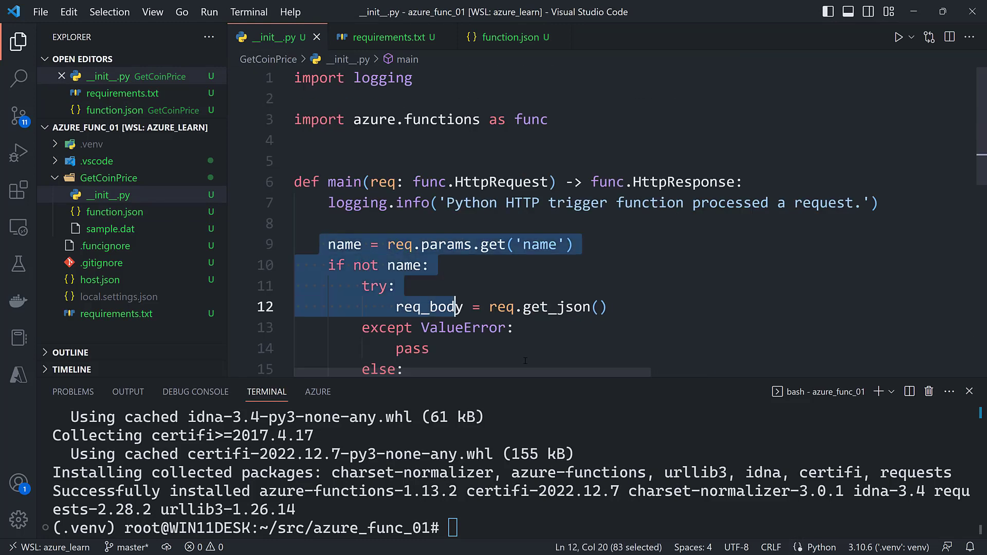
# - Remove the template request-handling code from __init__.py and add json and requests imports
pyautogui.press('Delete')
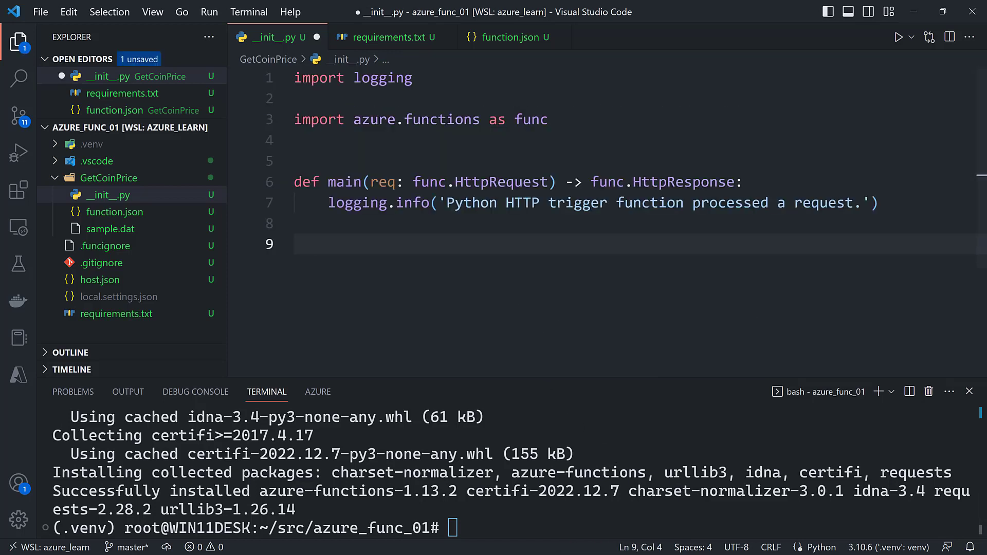
pyautogui.moveTo(382, 78)
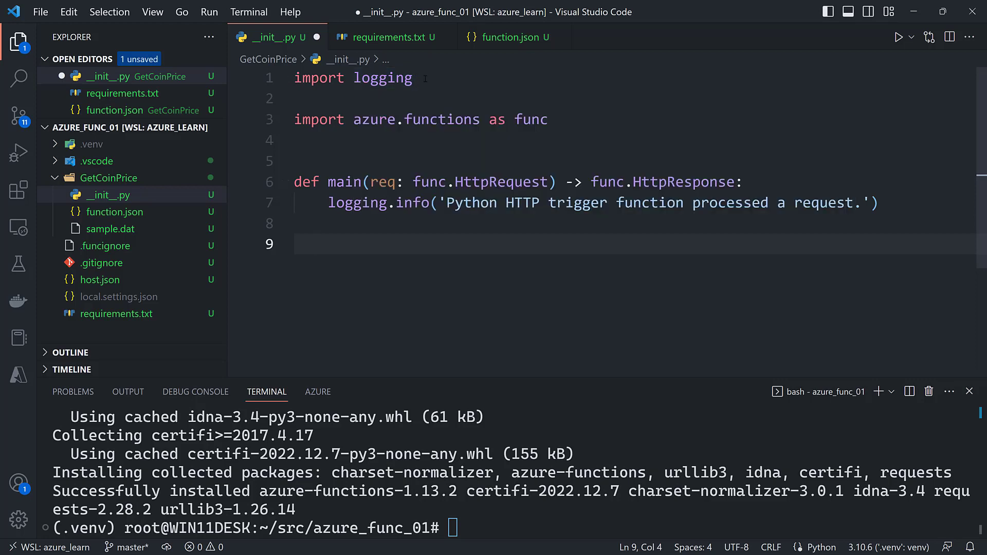
pyautogui.write('import json')
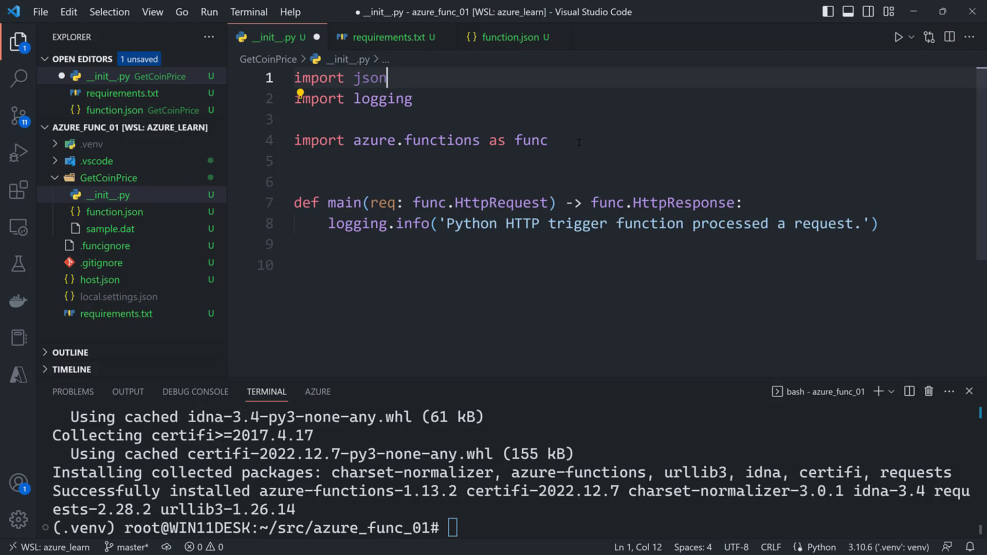
pyautogui.write('import requests')
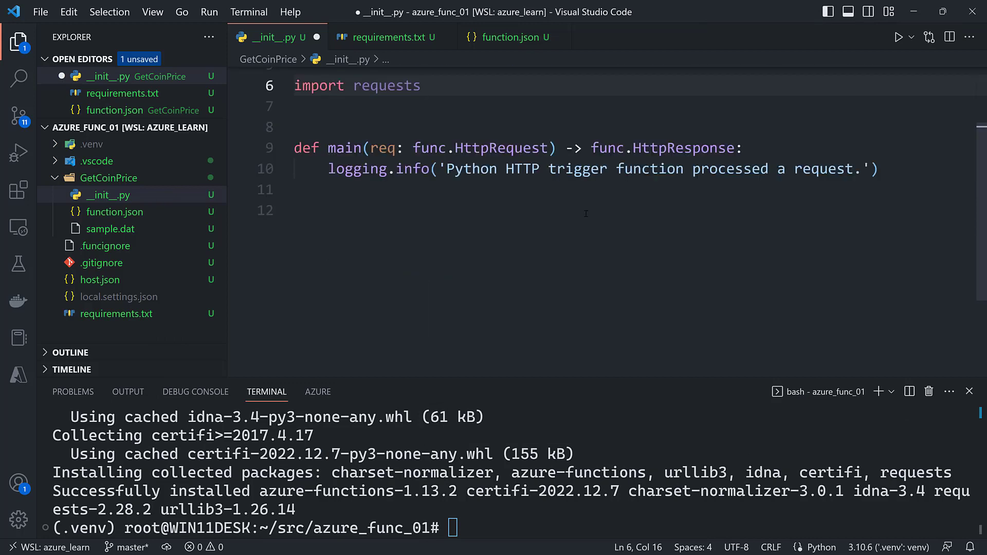
# - In main, read coin_id from req.route_params.get("coin_id") and start a url line
pyautogui.click(586, 208)
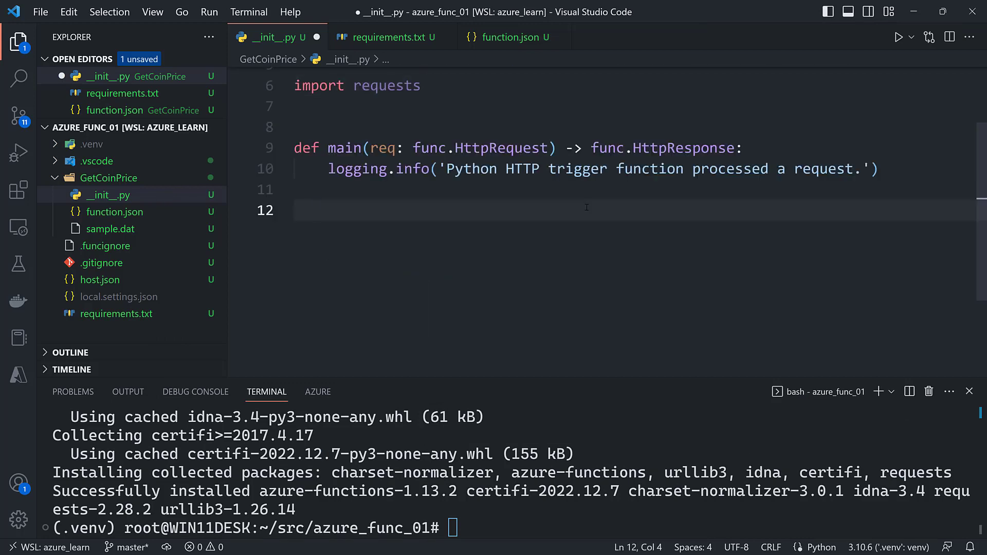
pyautogui.write('coin')
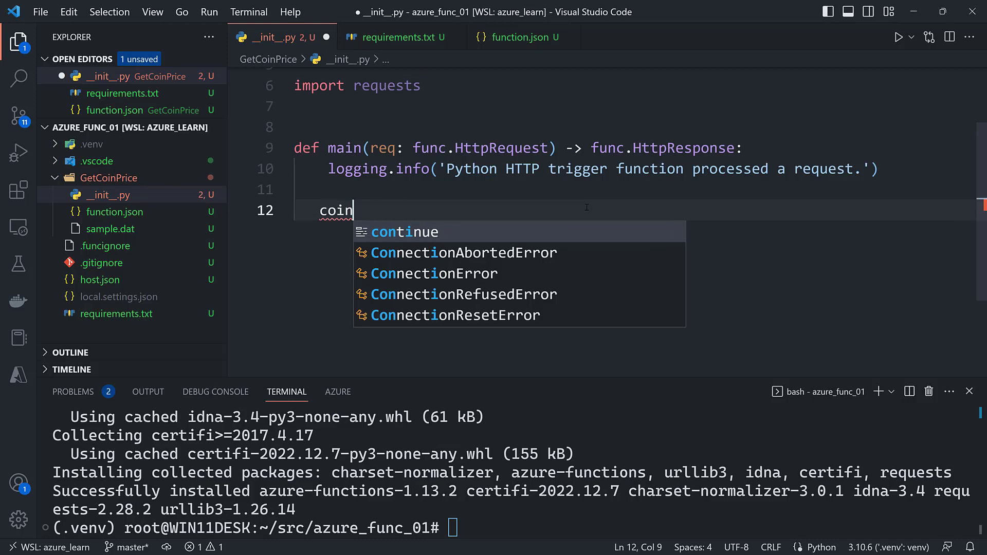
pyautogui.write('d')
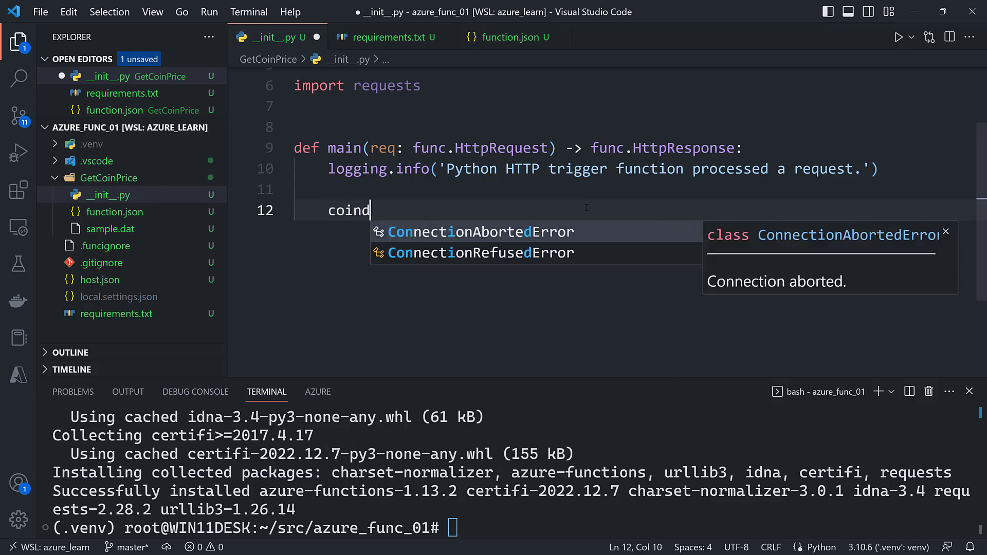
pyautogui.write('_id =')
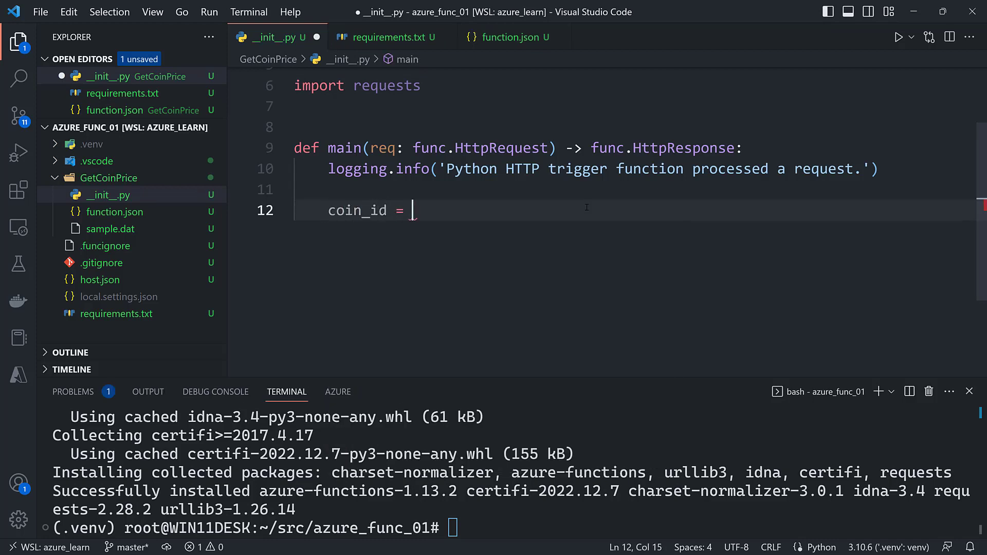
pyautogui.write('req.')
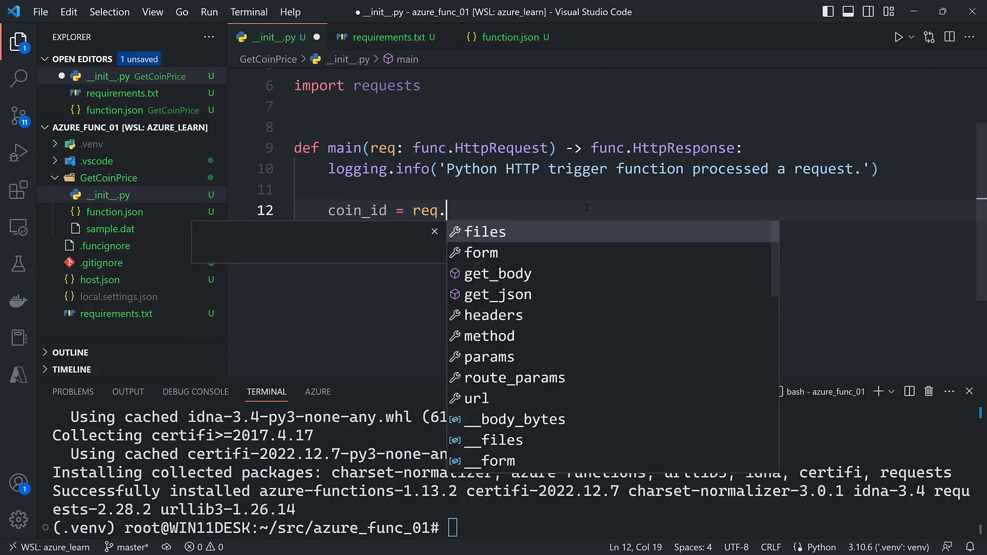
pyautogui.moveTo(485, 233)
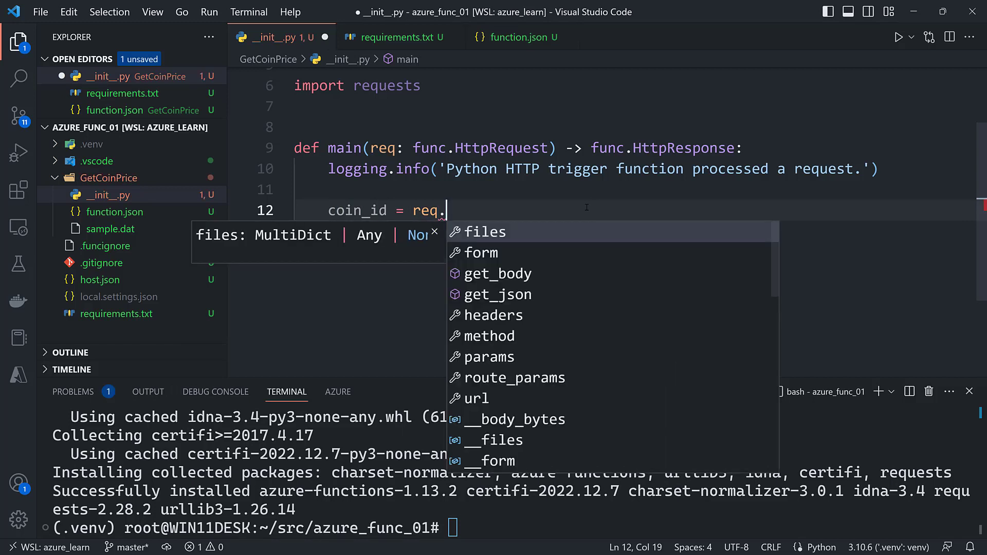
pyautogui.write('para')
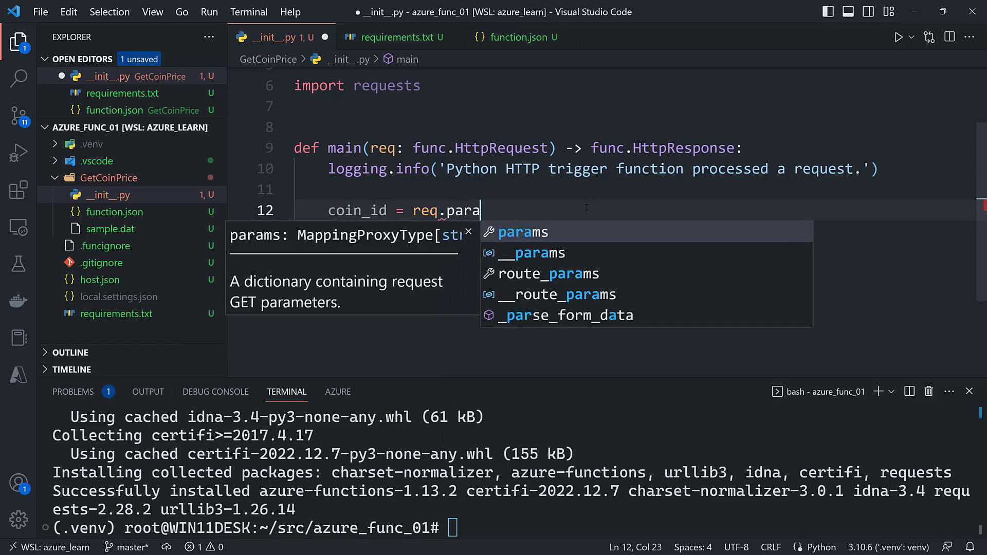
pyautogui.press('Backspace')
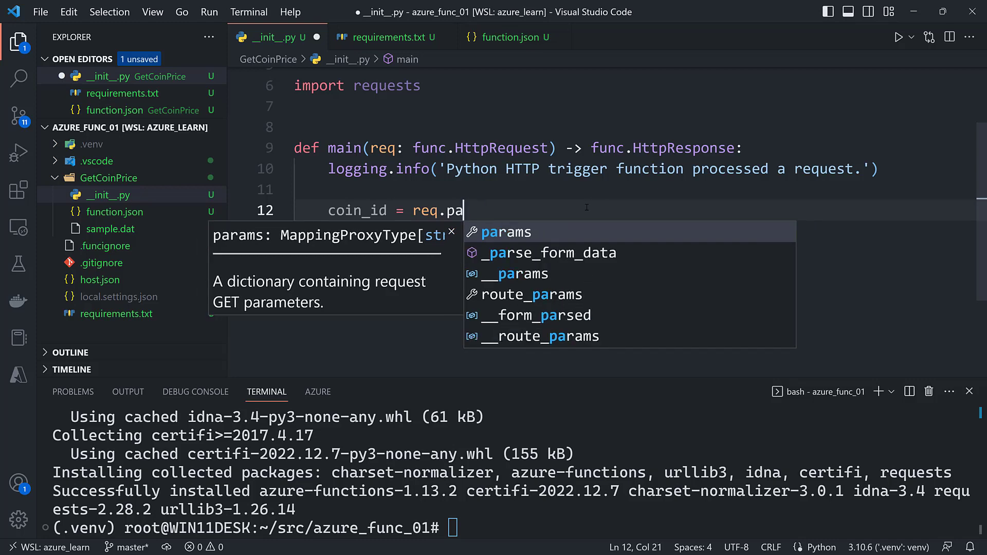
pyautogui.press('Backspace')
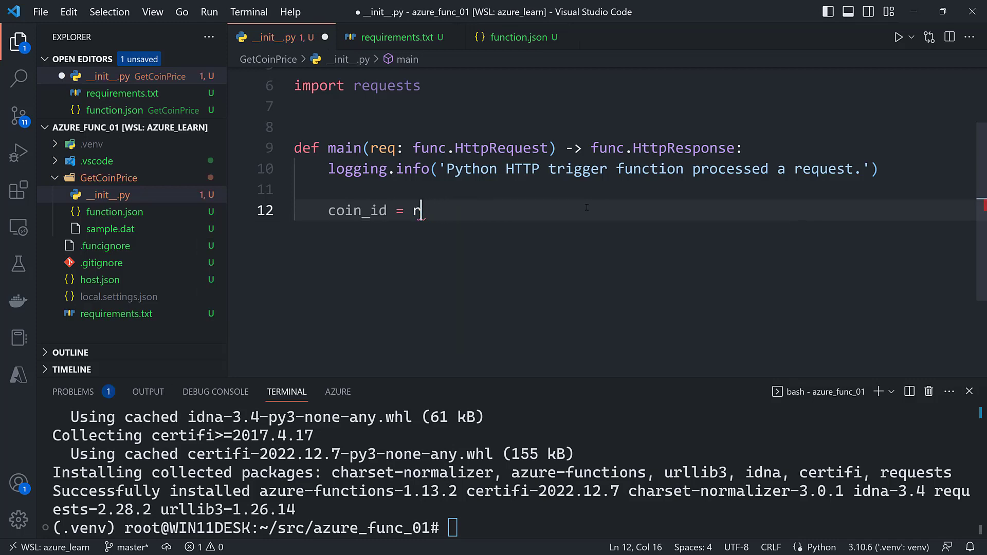
pyautogui.write('eq.')
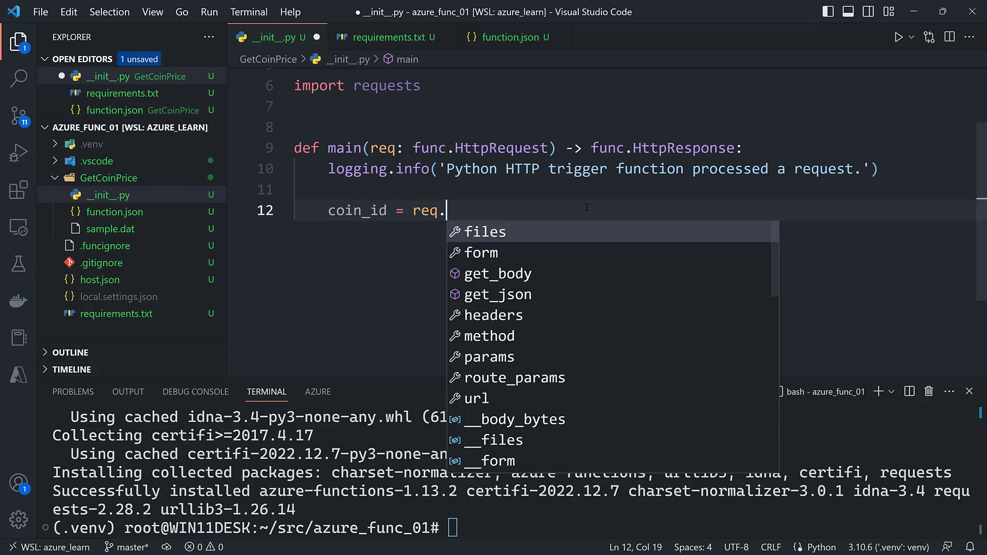
pyautogui.write('route_params.')
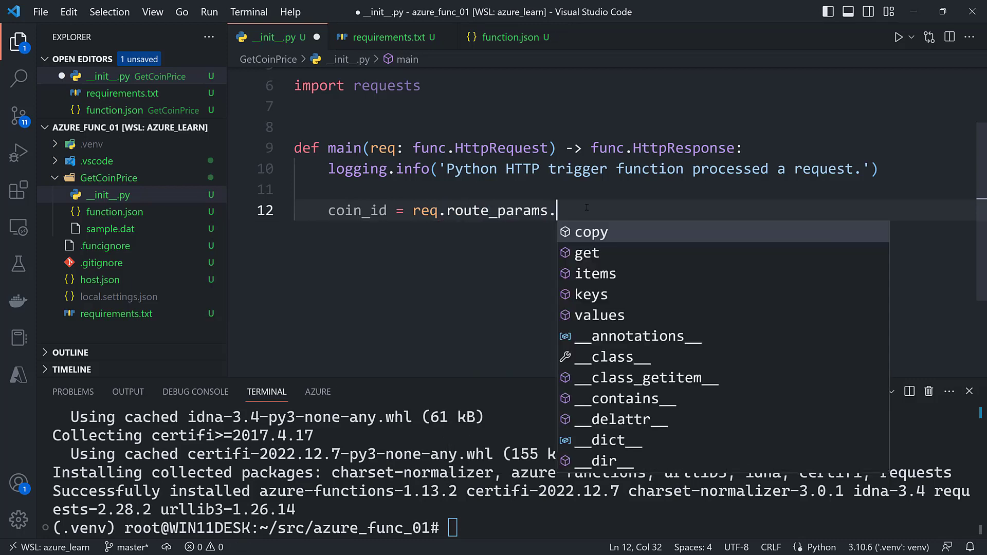
pyautogui.write('get("coin")')
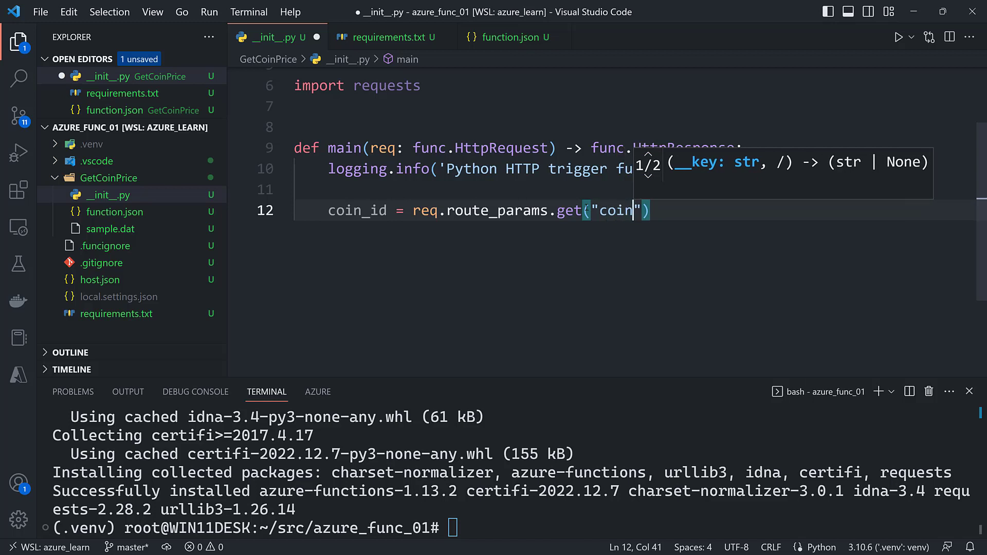
pyautogui.write('_id')
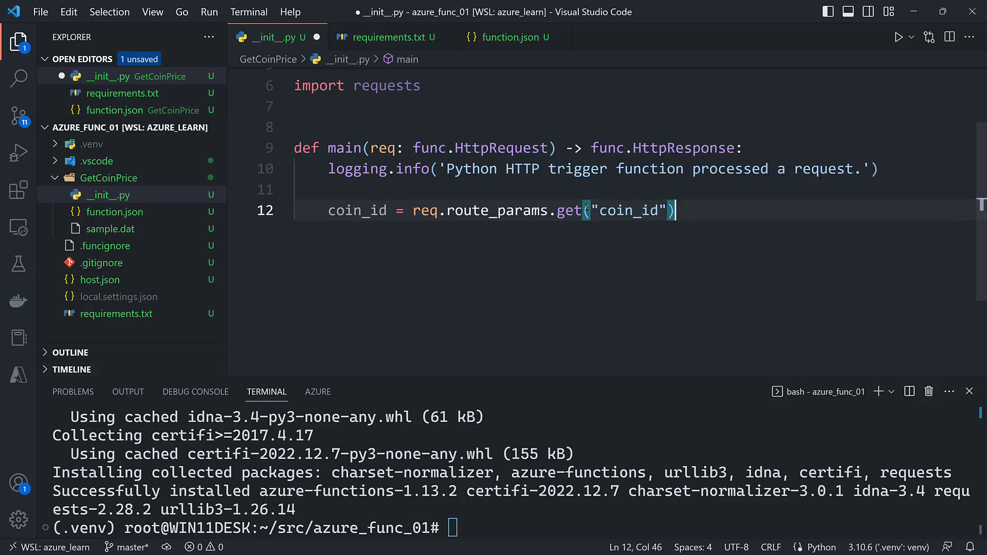
pyautogui.write('url')
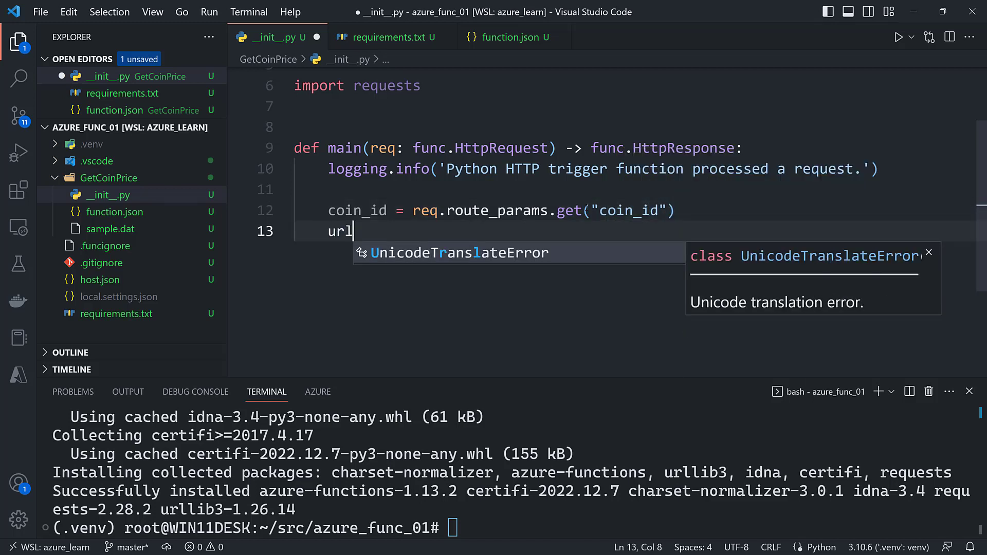
# - Set url to the CoinGecko price endpoint string for the requested coin
pyautogui.write('= ""')
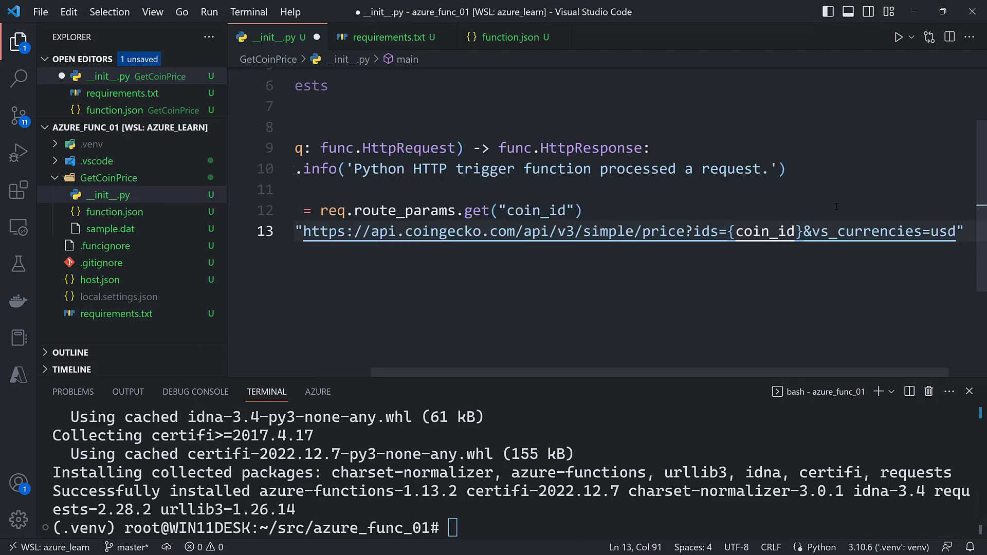
pyautogui.moveTo(727, 231); pyautogui.dragTo(802, 231)
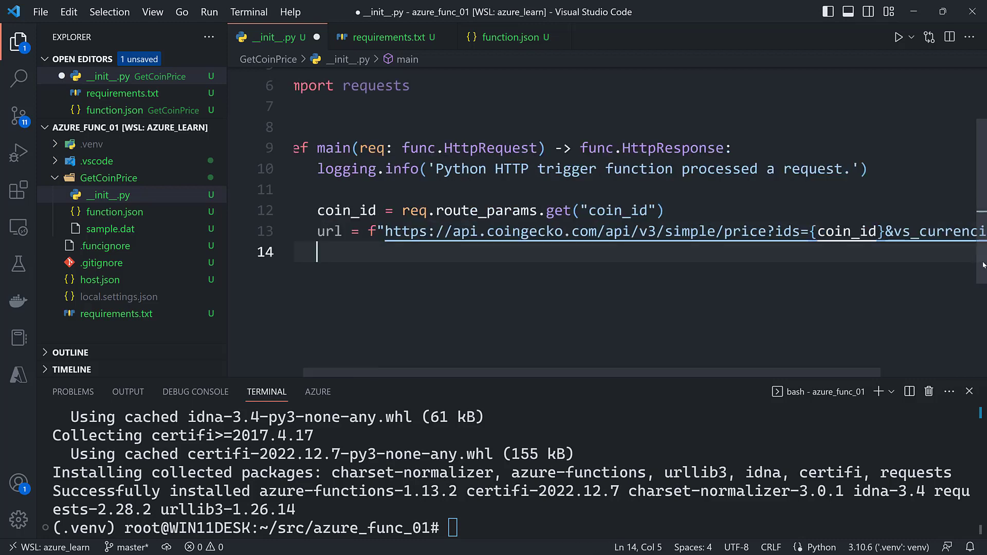
pyautogui.write('coin_price = r')
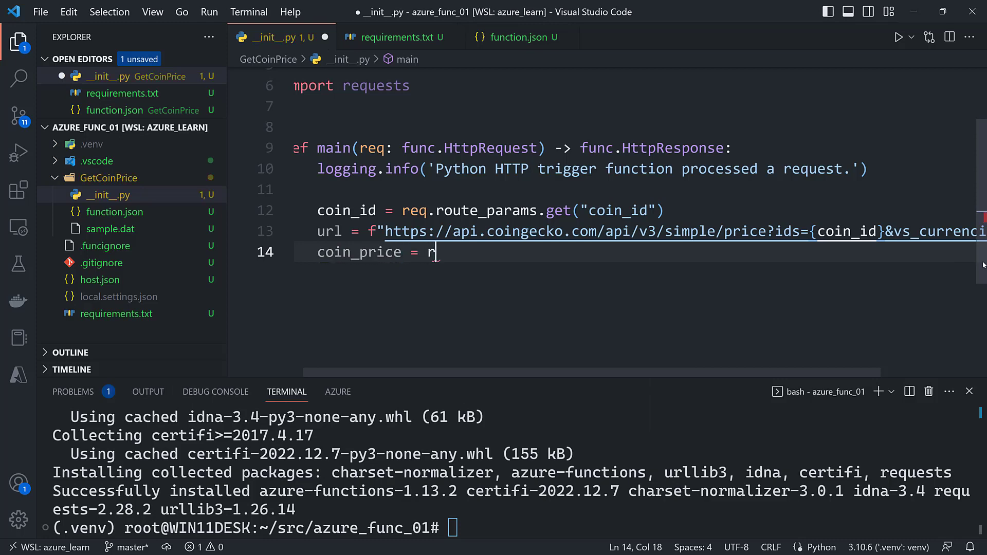
# - Fetch coin_price as requests.get(url).json()[coin_id]["usd"]
pyautogui.write('equests.get')
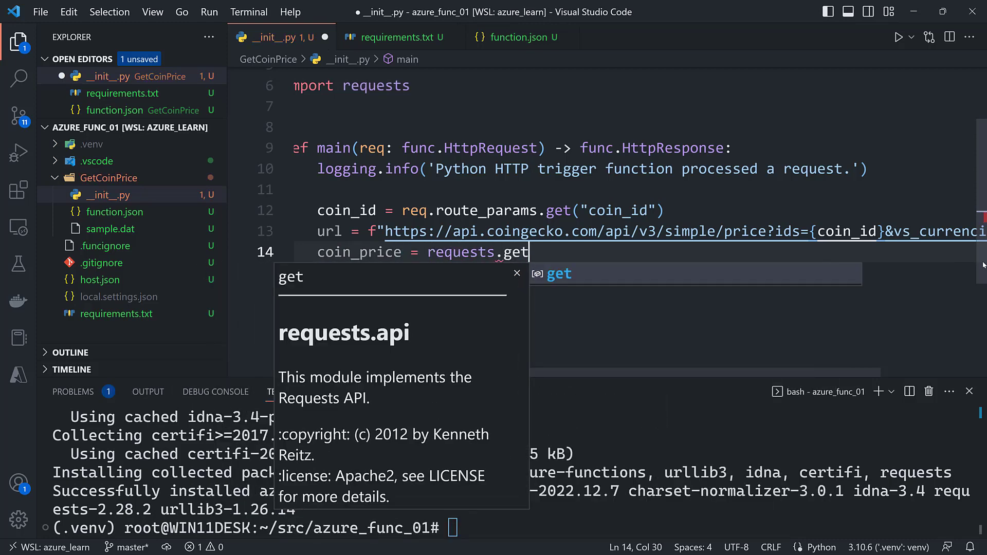
pyautogui.write('(url)')
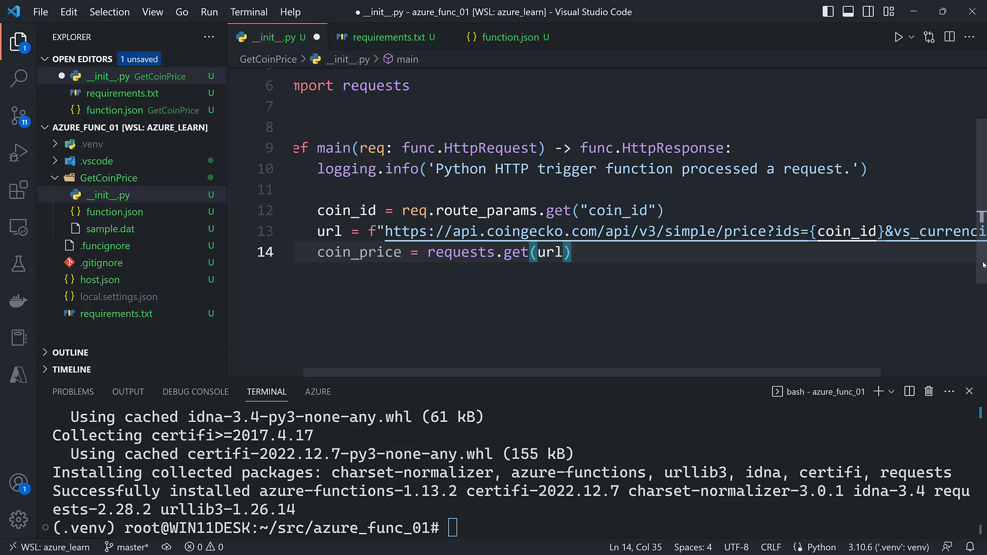
pyautogui.write('.j')
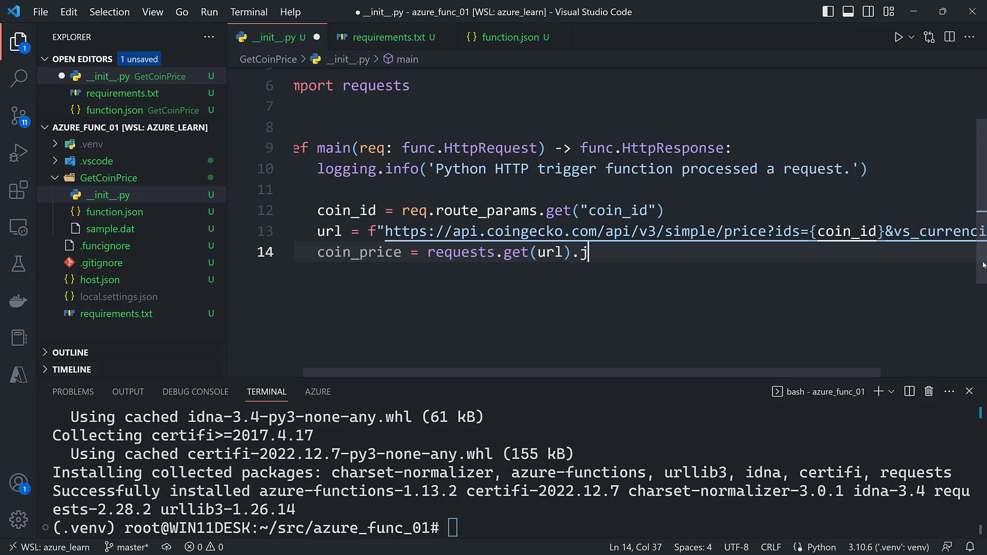
pyautogui.write('son()')
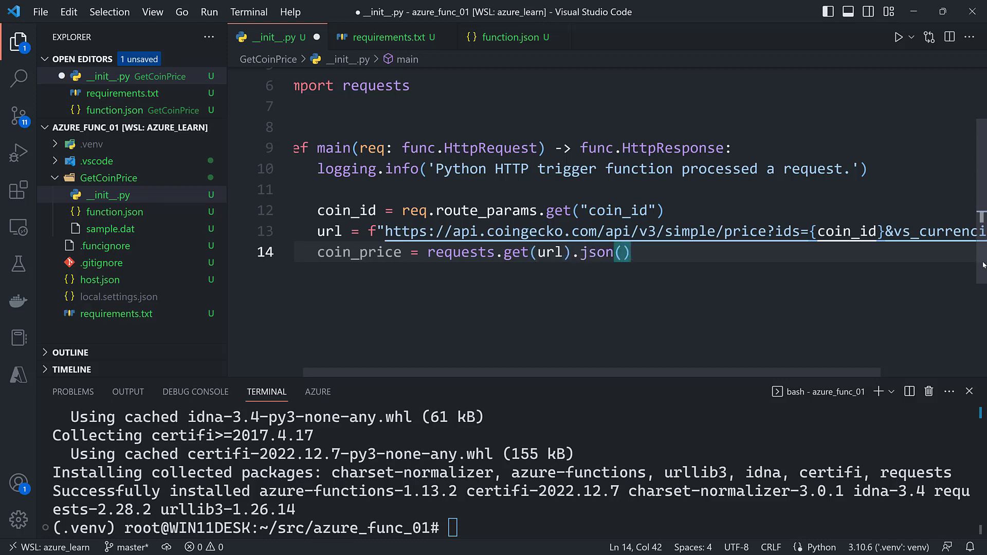
pyautogui.write('[')
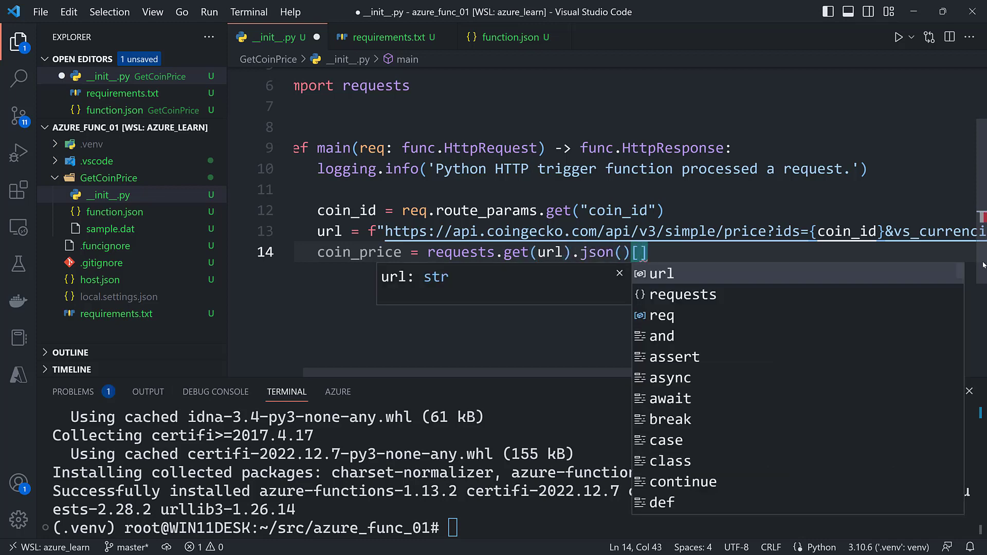
pyautogui.write('coin_id')
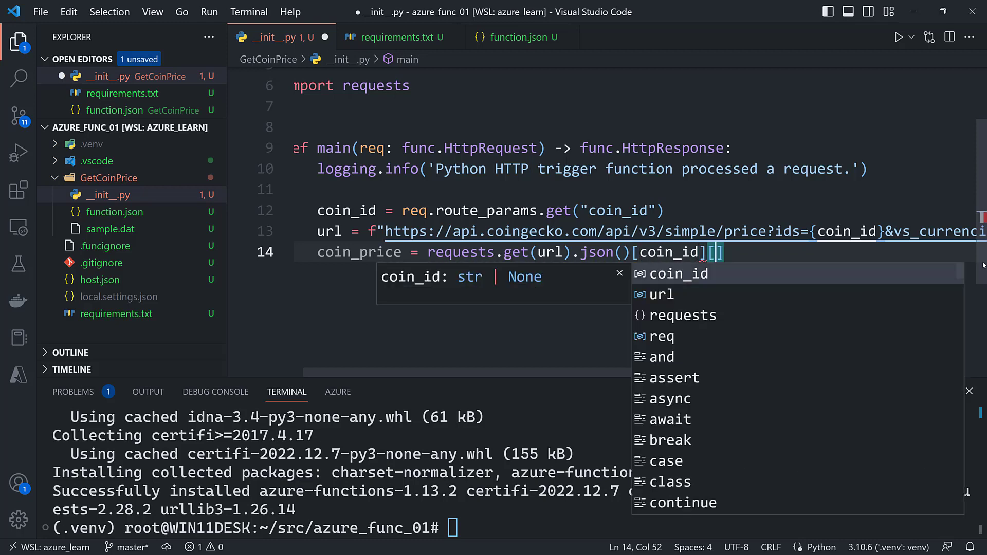
pyautogui.write('"usd"')
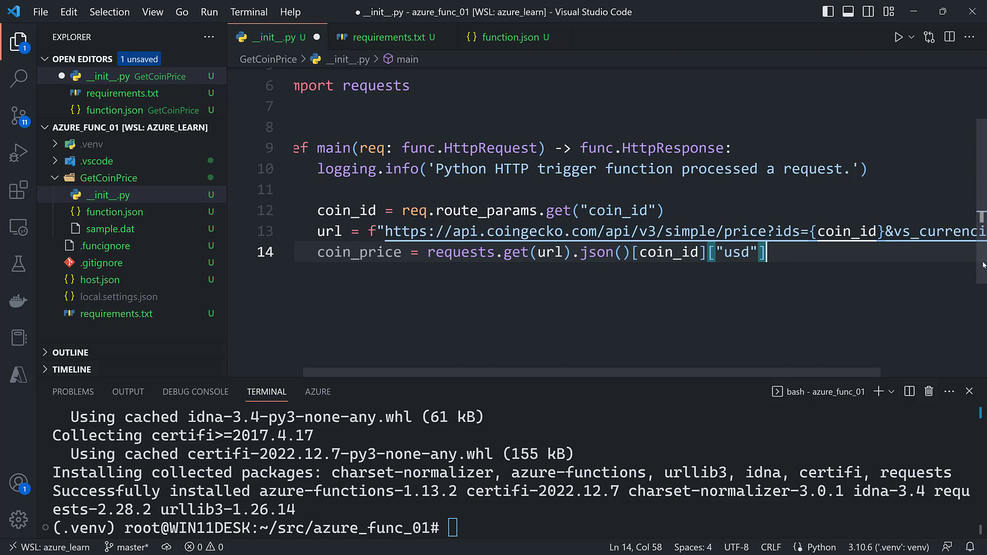
pyautogui.press('Enter')
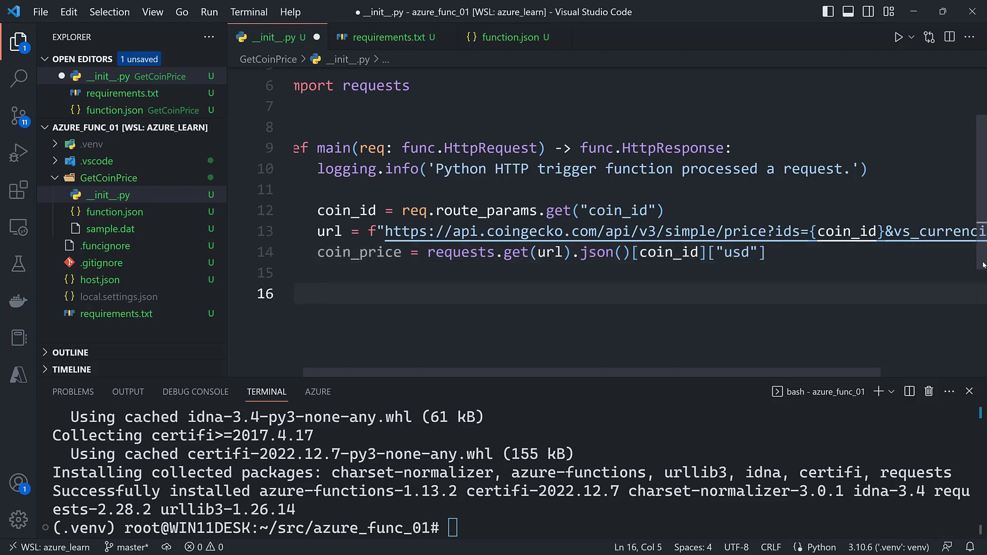
# - Return func.HttpResponse with json.dumps of coin_id and coin_price and mimetype application/json, and save
pyautogui.write('return func.')
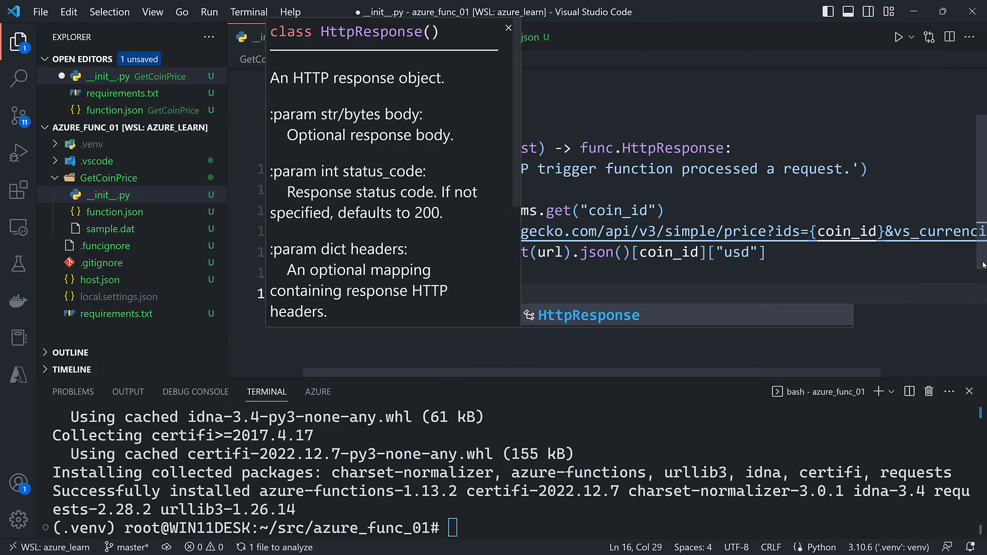
pyautogui.write('json.dumps({')
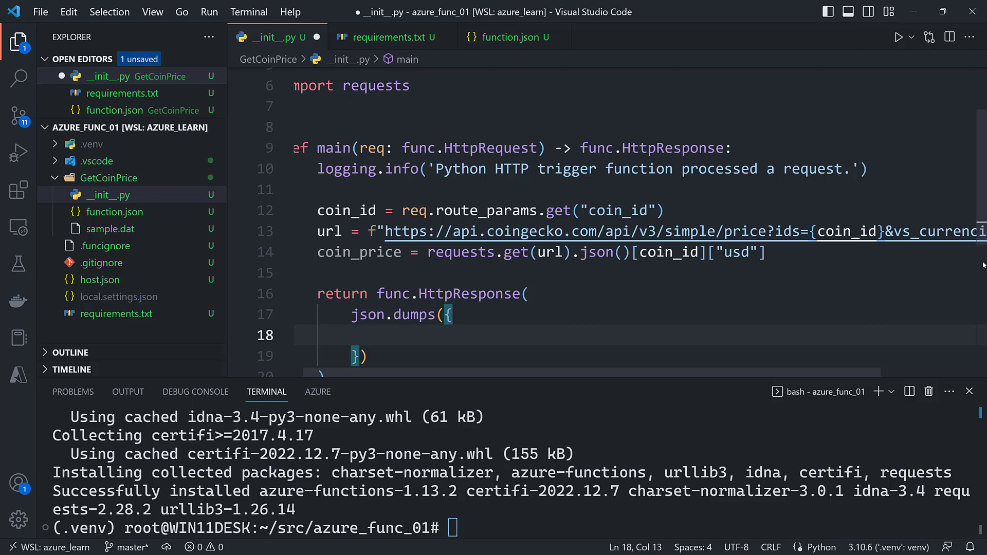
pyautogui.write('"coind')
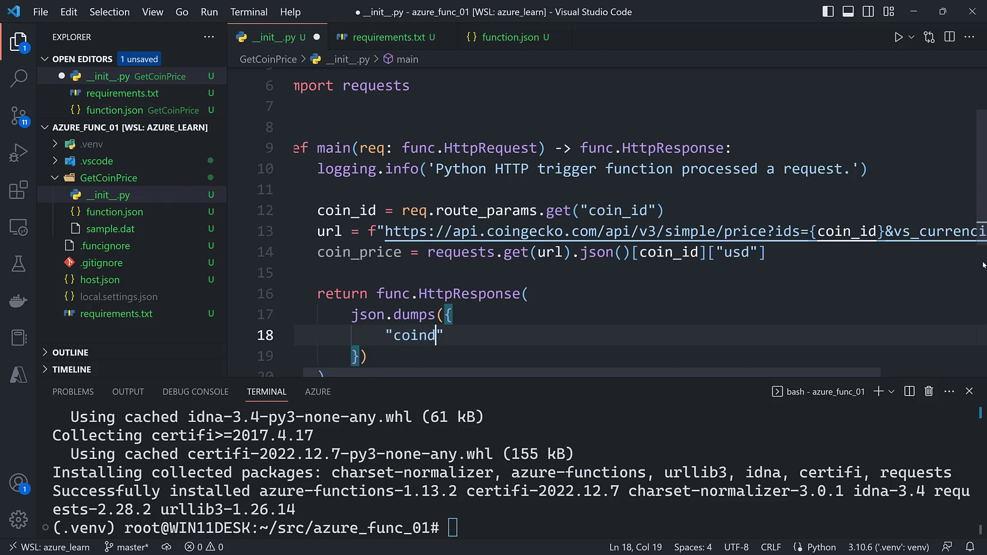
pyautogui.write('_id":')
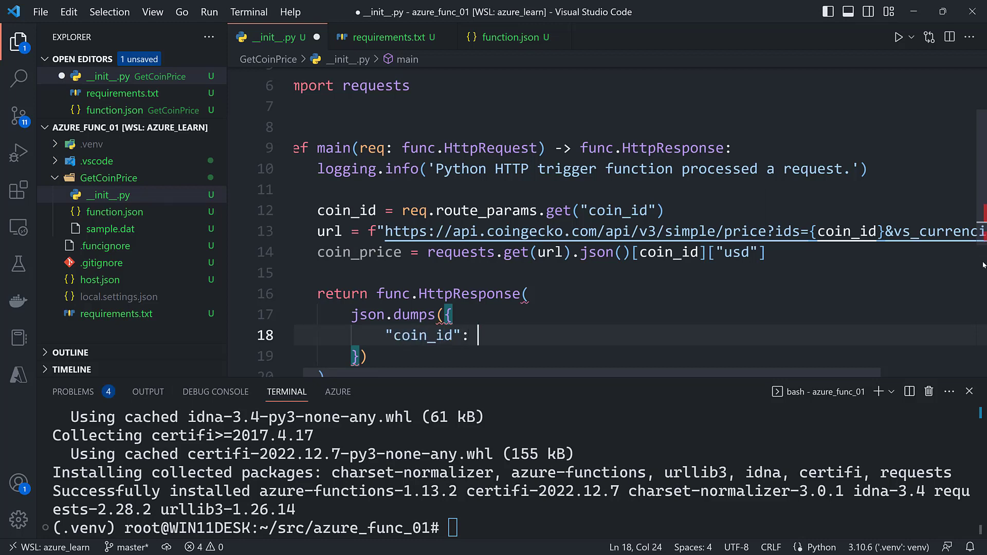
pyautogui.write('coin_id,')
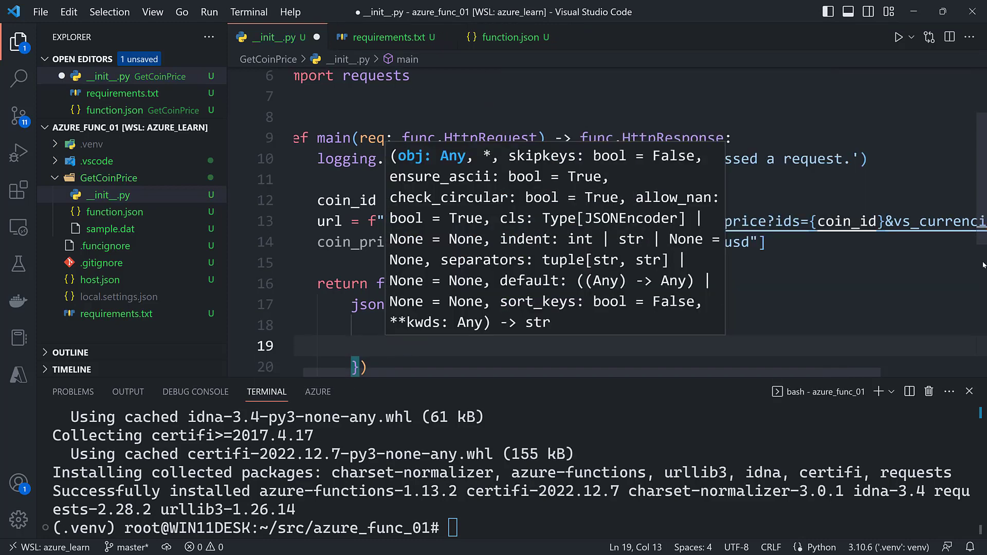
pyautogui.write('"coin_price"')
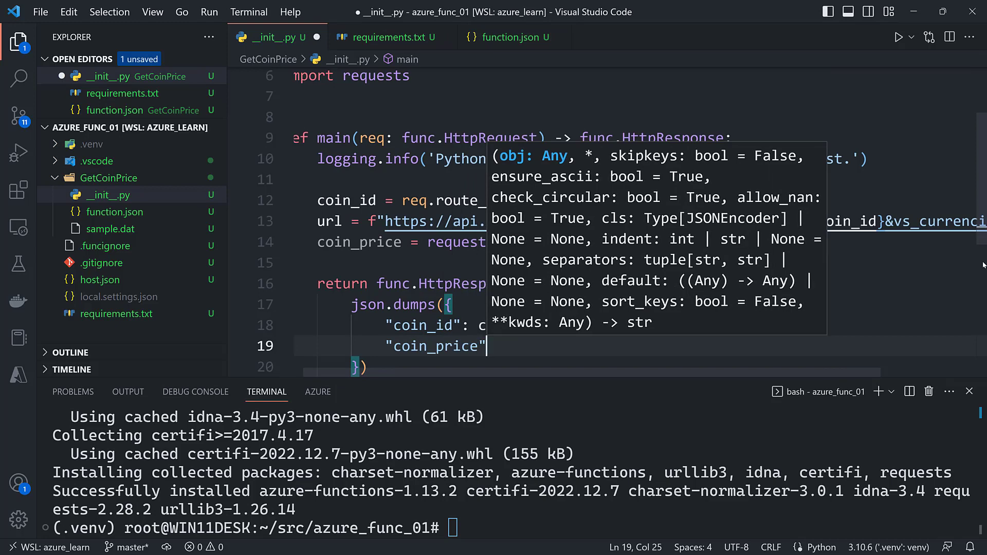
pyautogui.write('coin_price')
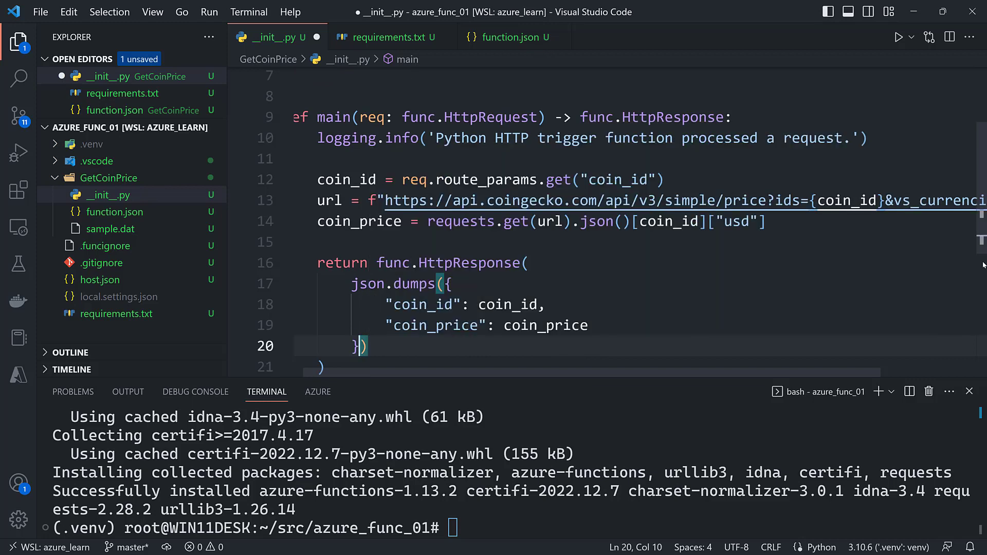
pyautogui.write('mimetype="application/json')
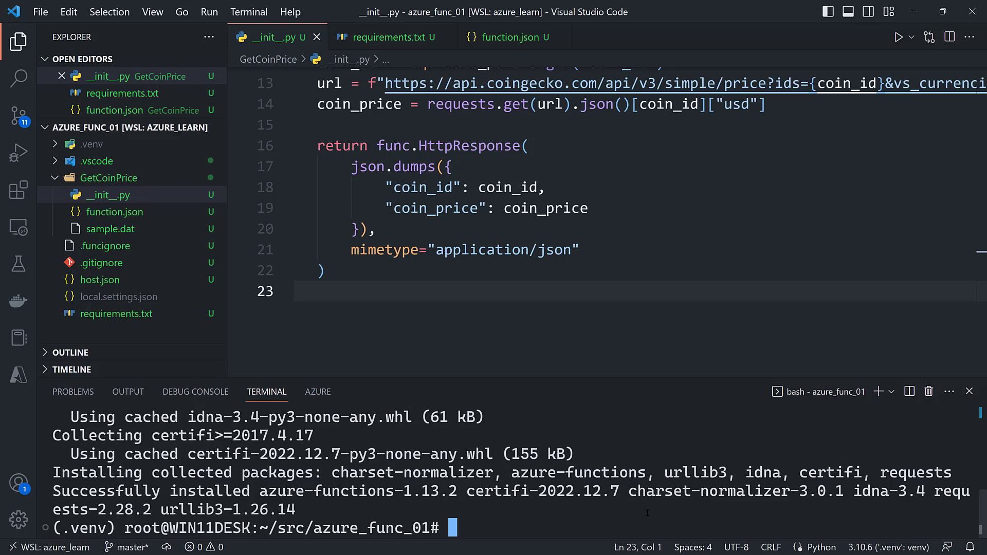
# - Run func host start to serve GetCoinPrice locally, then bring up the Command Palette
pyautogui.write('func')
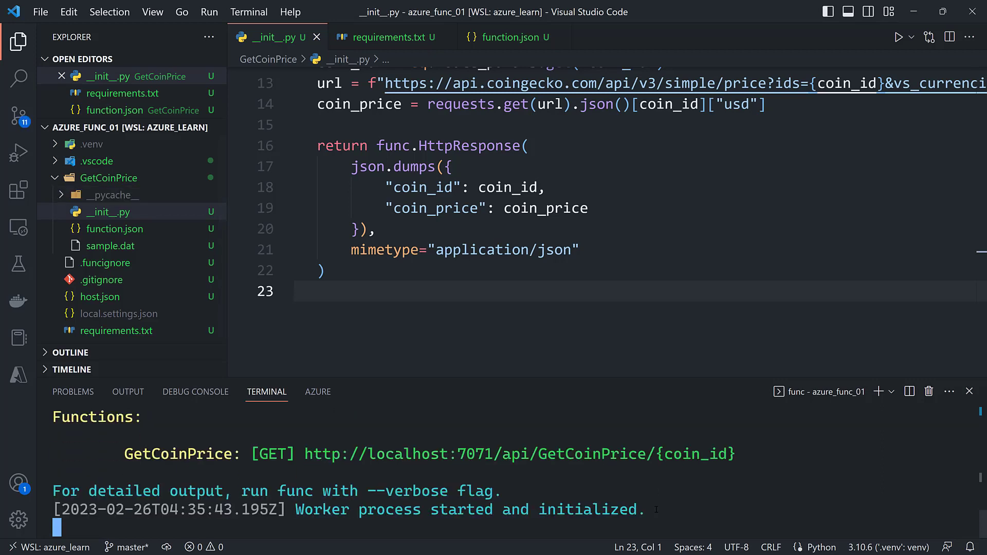
pyautogui.press('ctrl+shift+p')
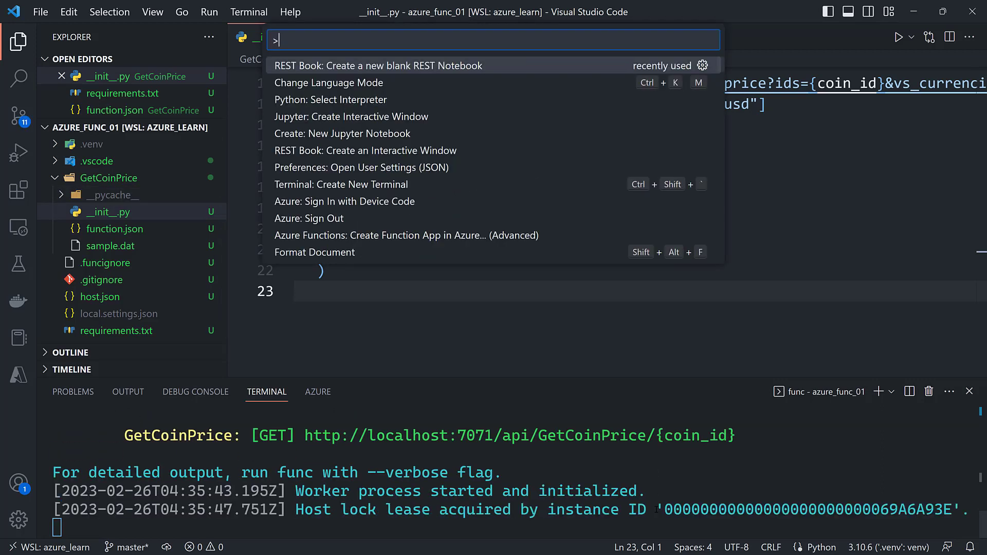
pyautogui.click(378, 66)
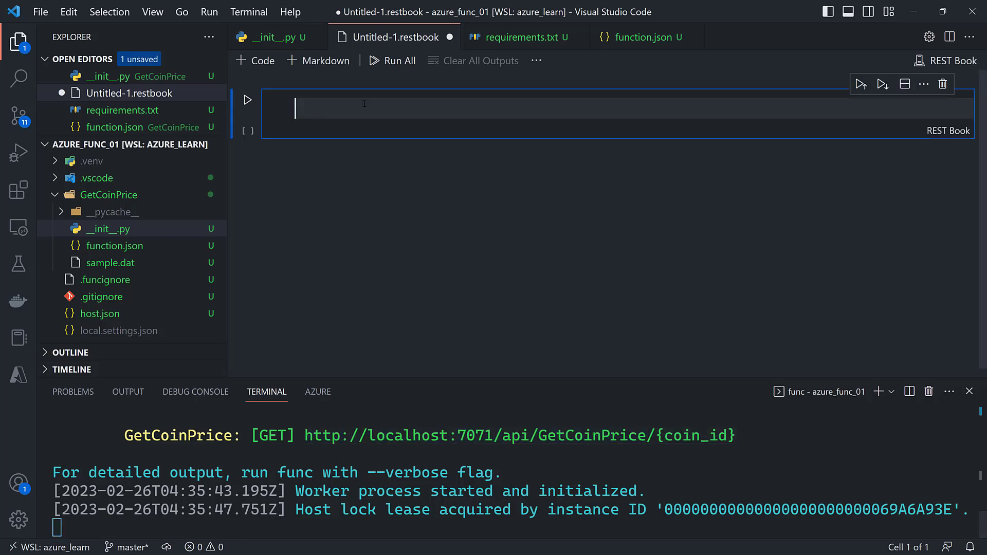
pyautogui.write('GET http://localhost:7071/api/GetCoinPrice')
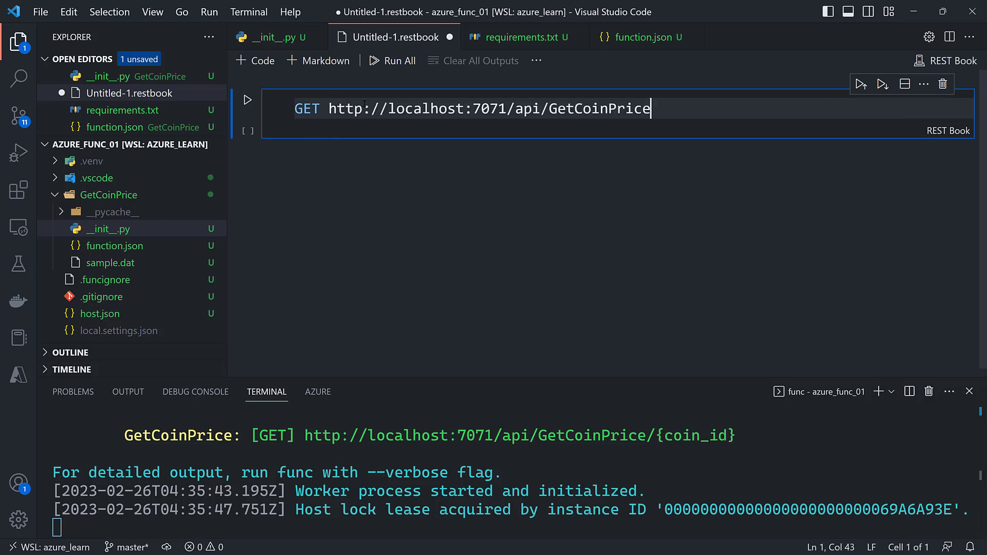
pyautogui.write('/bitcoin')
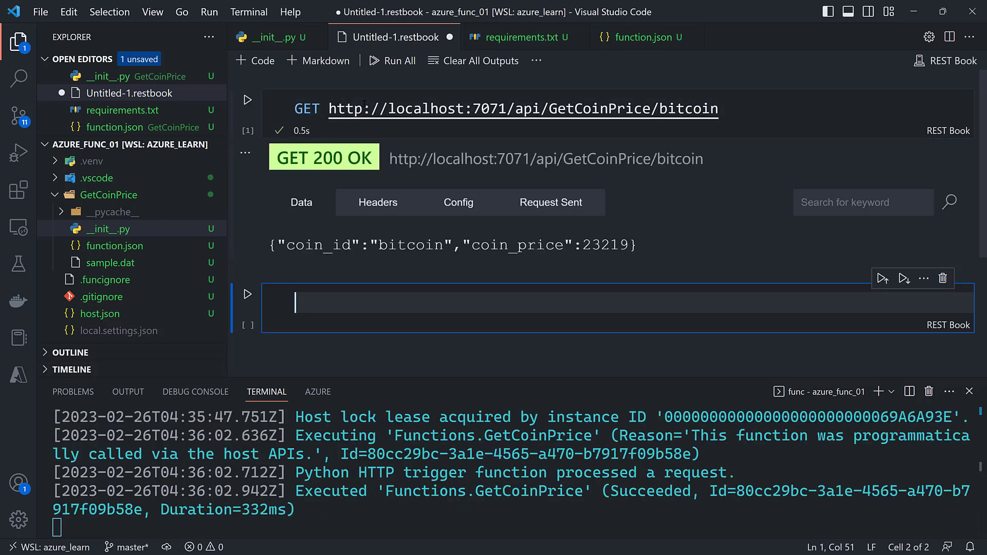
pyautogui.moveTo(586, 6)
pyautogui.write('s')
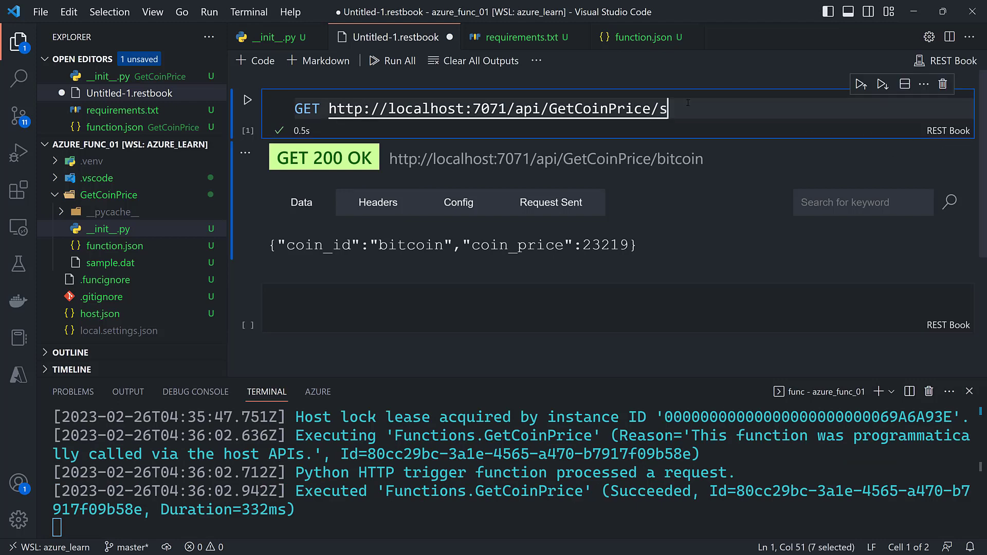
# - Change the request to solana and send it again for a 200 OK price response
pyautogui.write('olana')
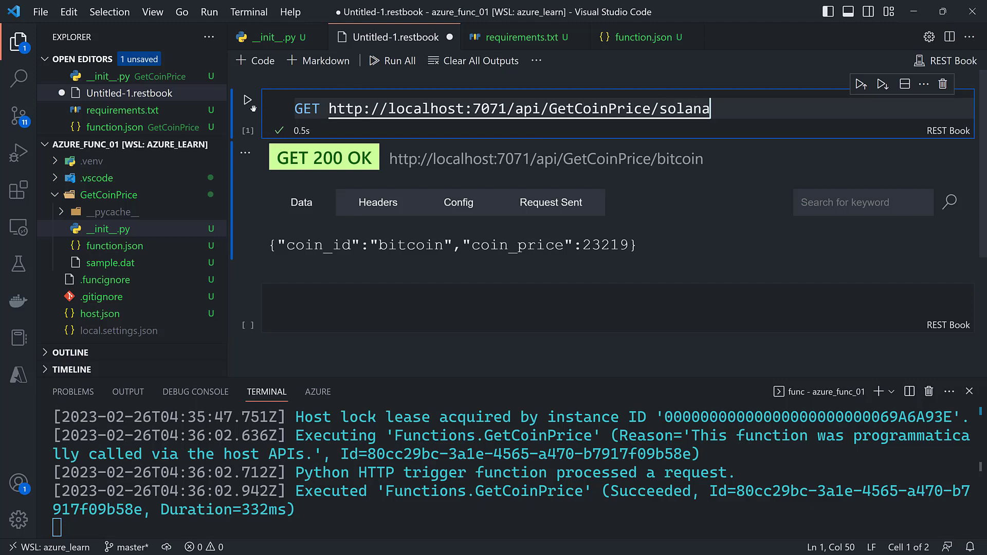
pyautogui.click(247, 99)
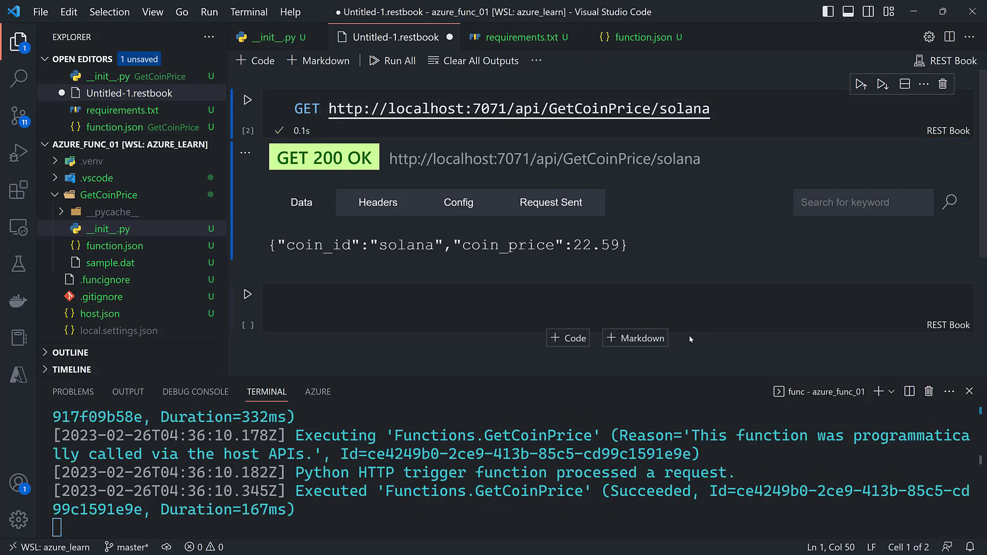